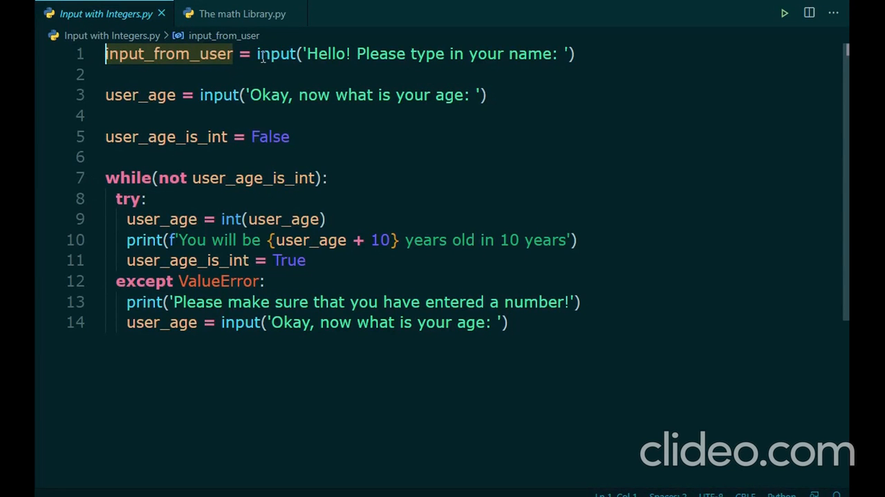
Step: Review the input_from_user code in Input with Integers.py, then switch to the empty 'The math Library.py' tab
{"action": "double_click", "coordinate": [276, 54]}
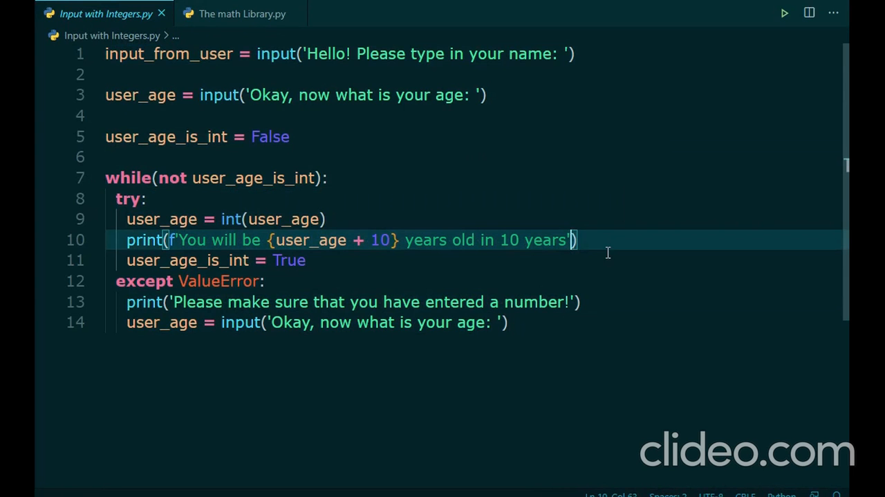
{"action": "left_click", "coordinate": [241, 14]}
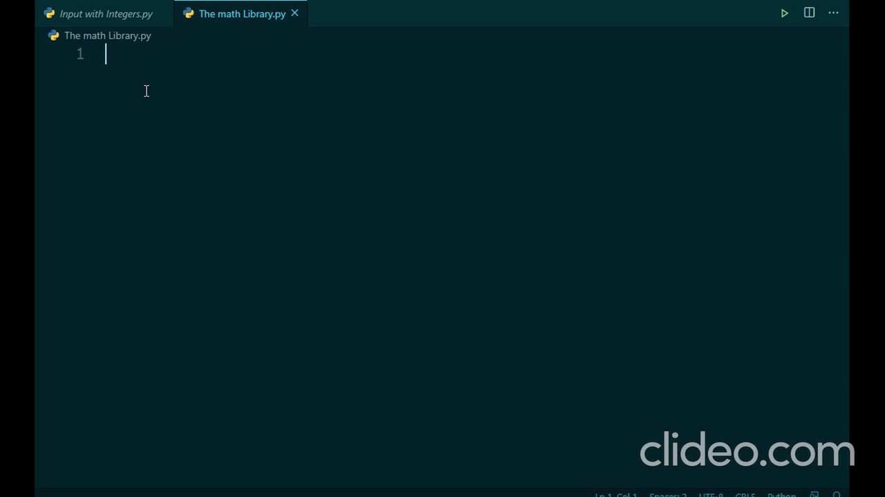
Step: Write 'import math' using autocomplete and add blank lines below it
{"action": "type", "text": "import mat"}
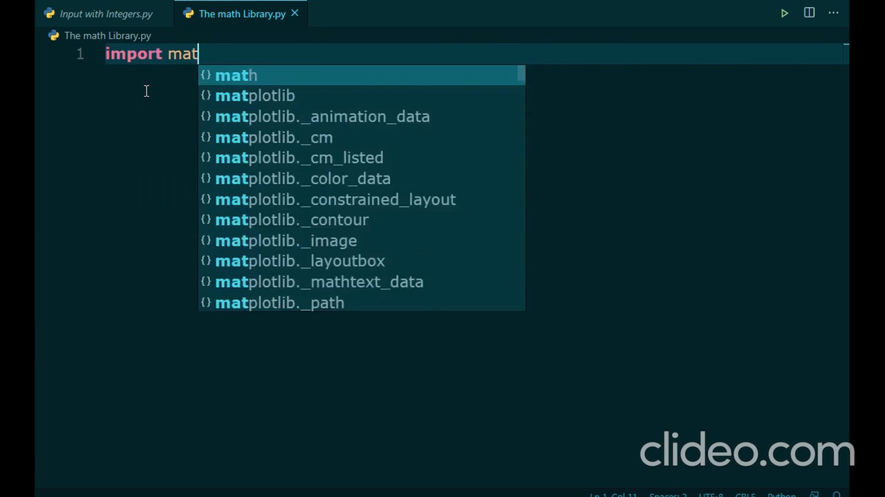
{"action": "left_click", "coordinate": [235, 75]}
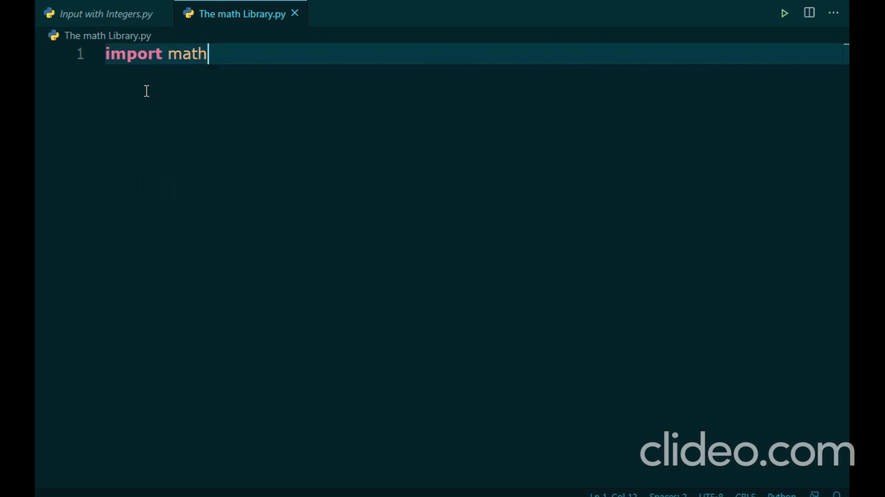
{"action": "key", "text": "Enter"}
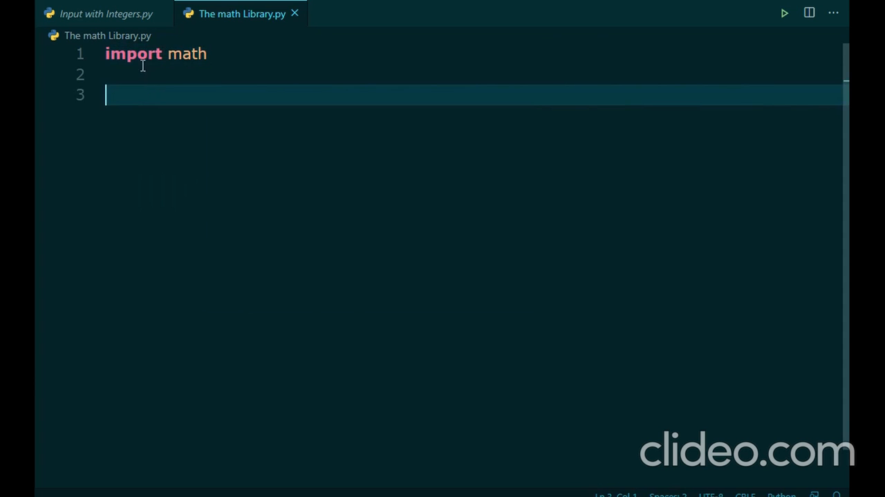
{"action": "mouse_move", "coordinate": [164, 90]}
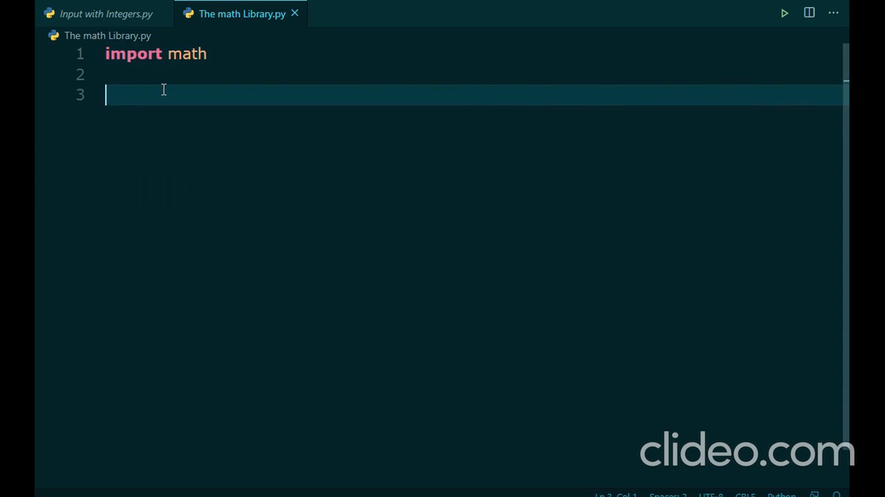
Step: Write 'from math import copysign' on line 3
{"action": "type", "text": "from"}
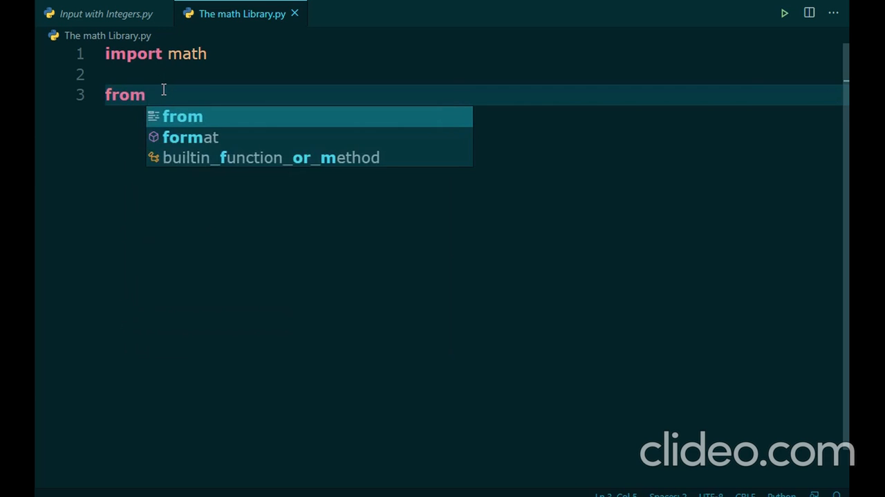
{"action": "type", "text": "math import"}
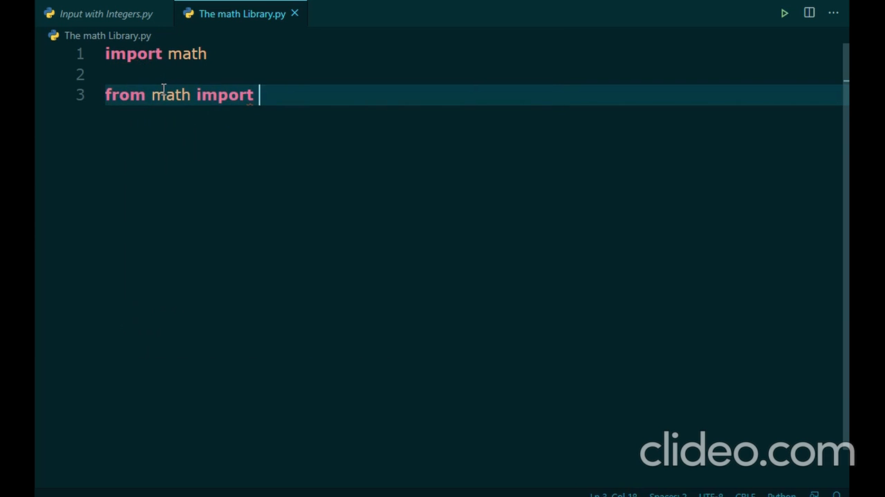
{"action": "type", "text": "copysign"}
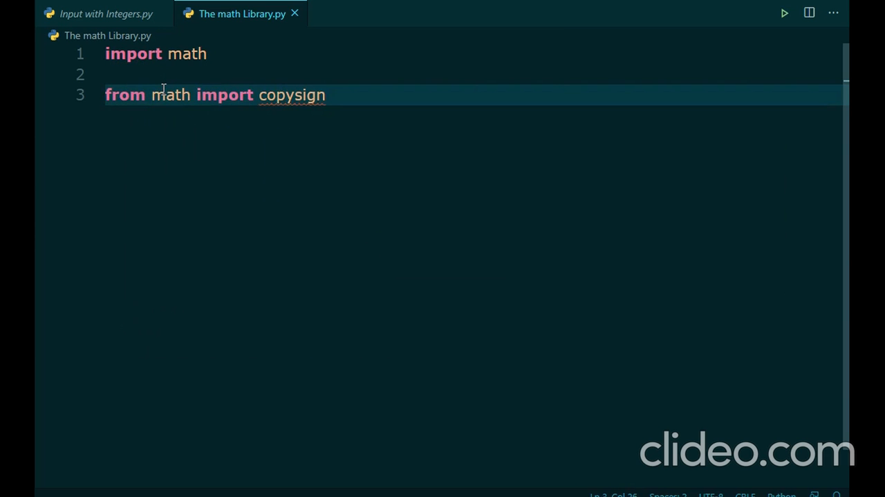
{"action": "double_click", "coordinate": [291, 95]}
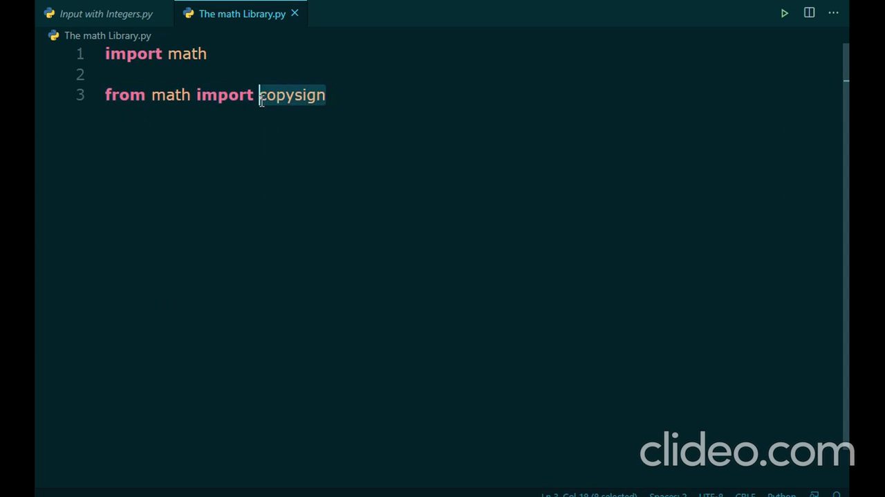
{"action": "left_click", "coordinate": [325, 95]}
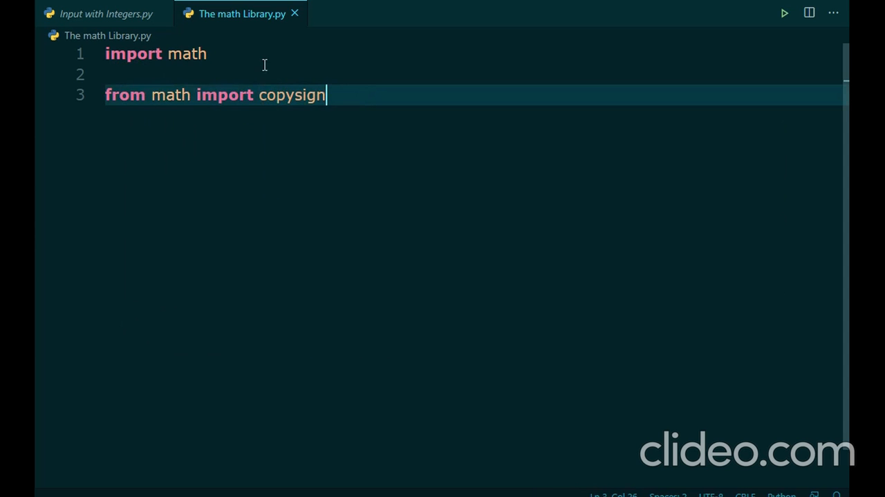
{"action": "mouse_move", "coordinate": [374, 92]}
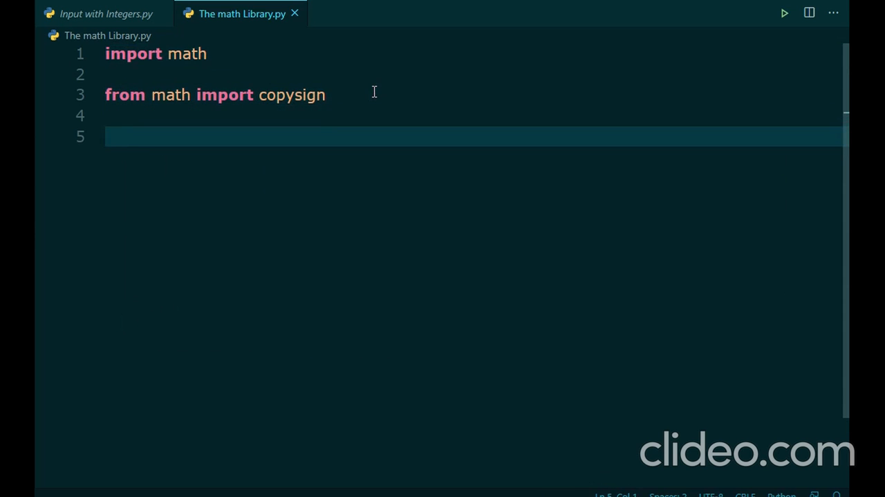
{"action": "type", "text": "#"}
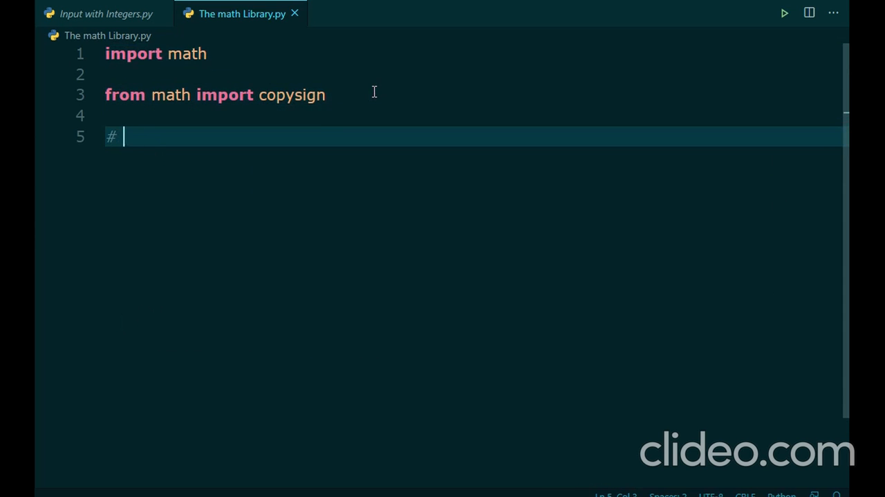
{"action": "type", "text": "m"}
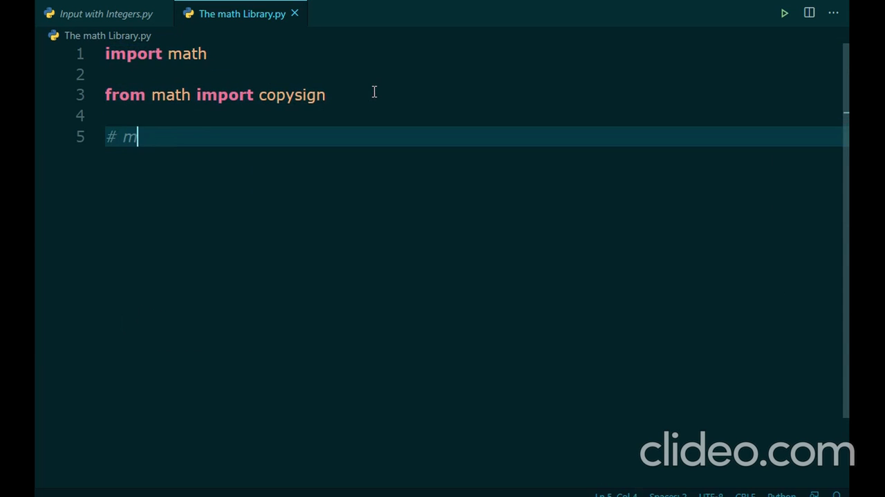
{"action": "type", "text": "ath.com"}
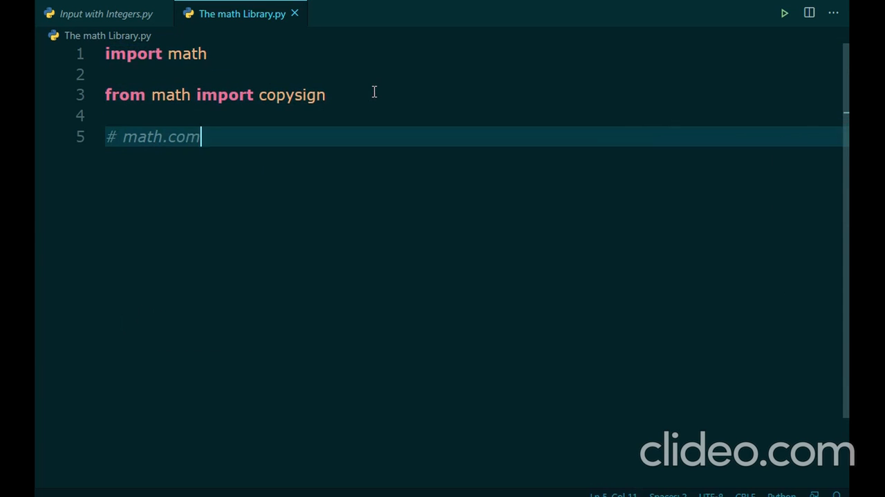
{"action": "type", "text": "ysig"}
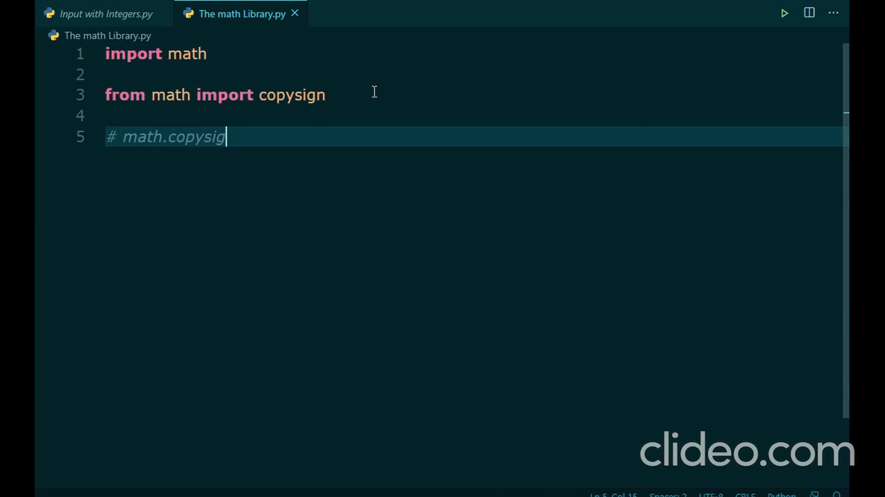
{"action": "type", "text": "n()"}
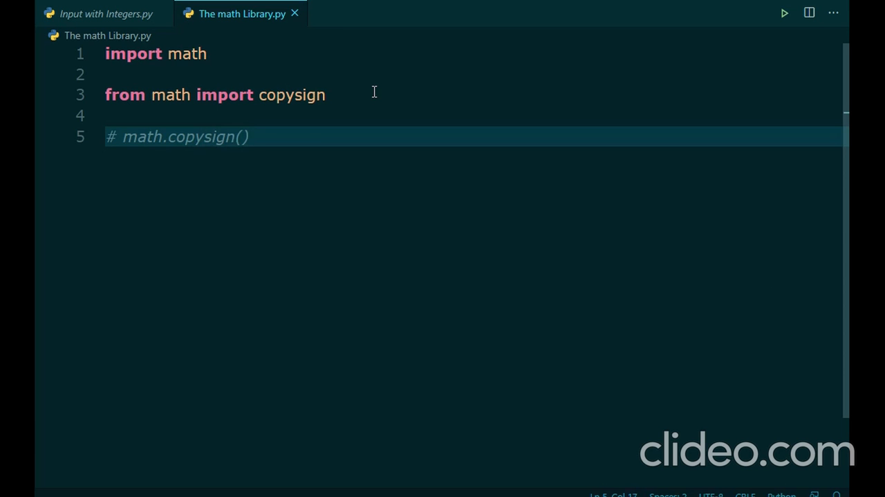
{"action": "key", "text": "Backspace"}
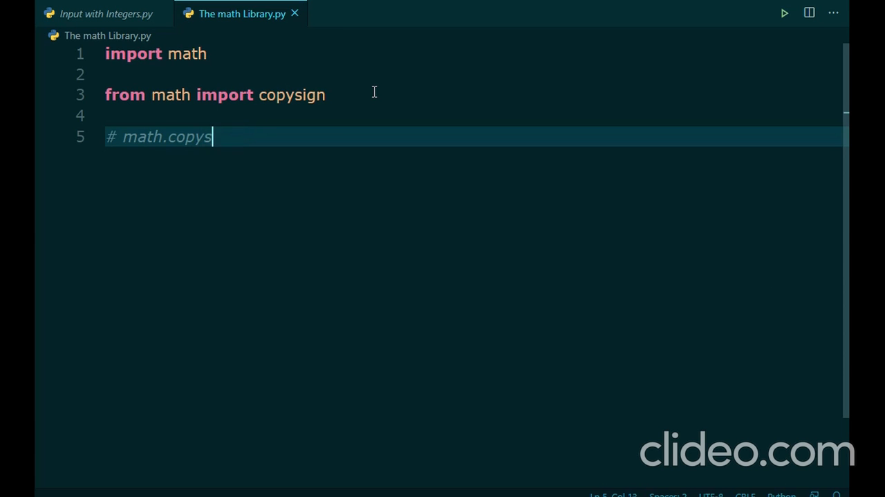
{"action": "key", "text": "Backspace"}
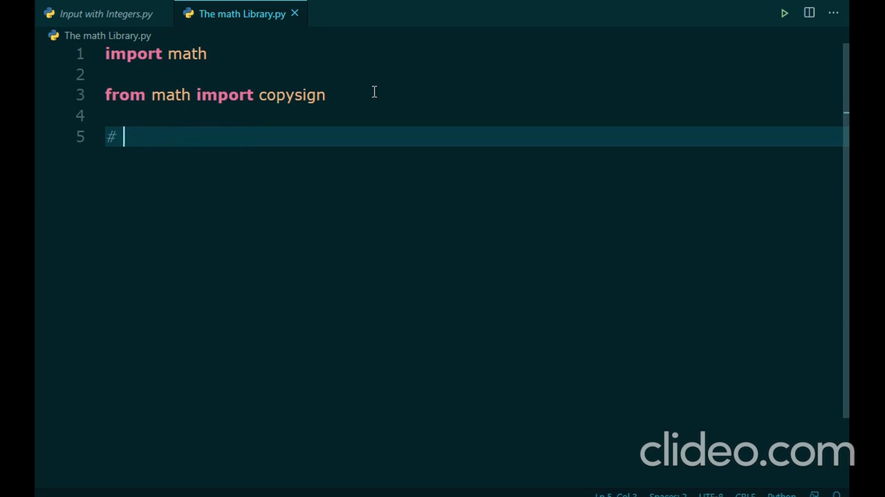
{"action": "type", "text": "c"}
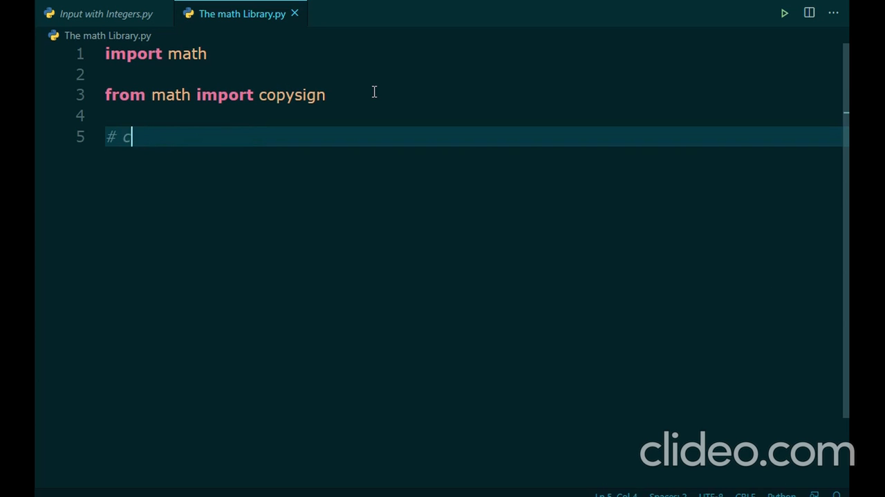
{"action": "type", "text": "opysign"}
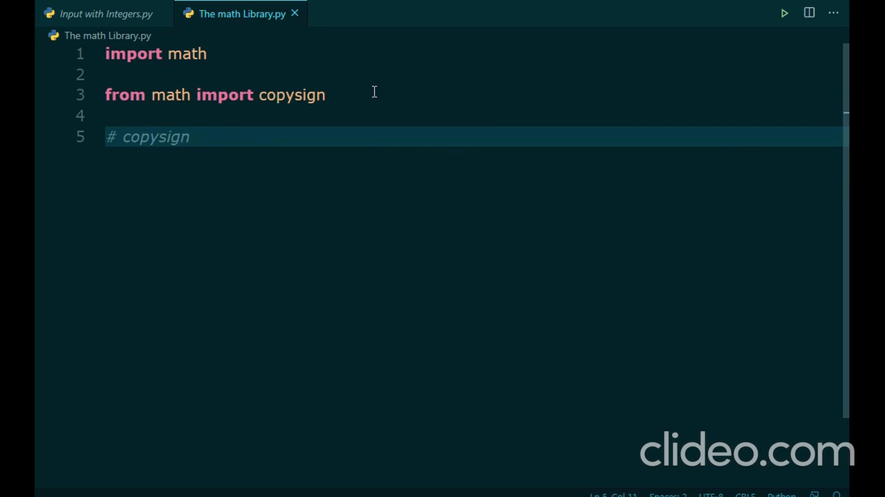
{"action": "left_click", "coordinate": [191, 136]}
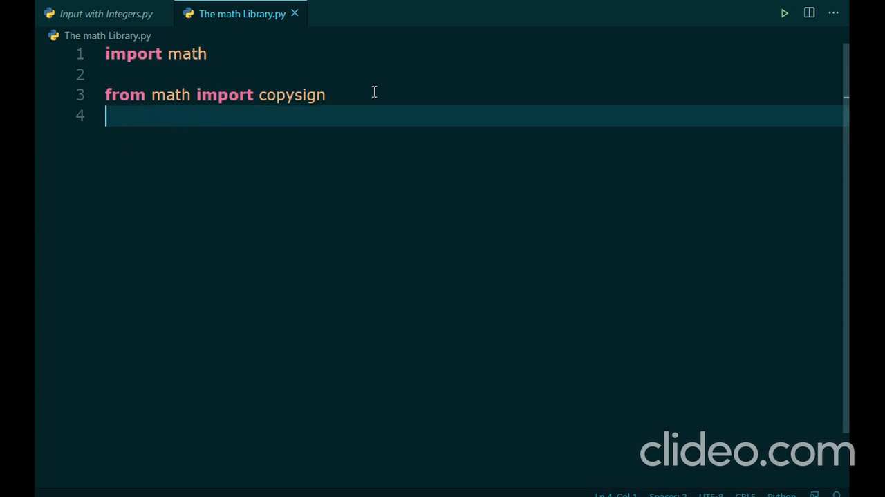
Step: Reduce the imports to one 'from math import *' line followed by two blank lines
{"action": "key", "text": "Backspace"}
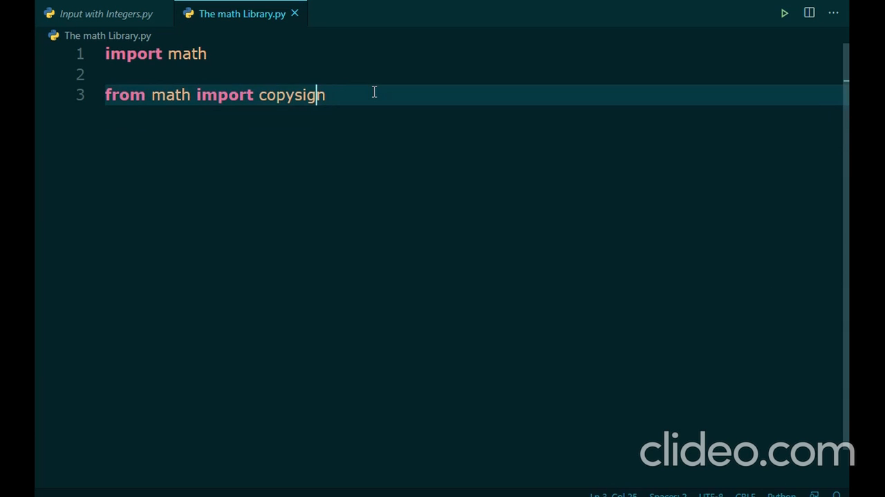
{"action": "type", "text": "n"}
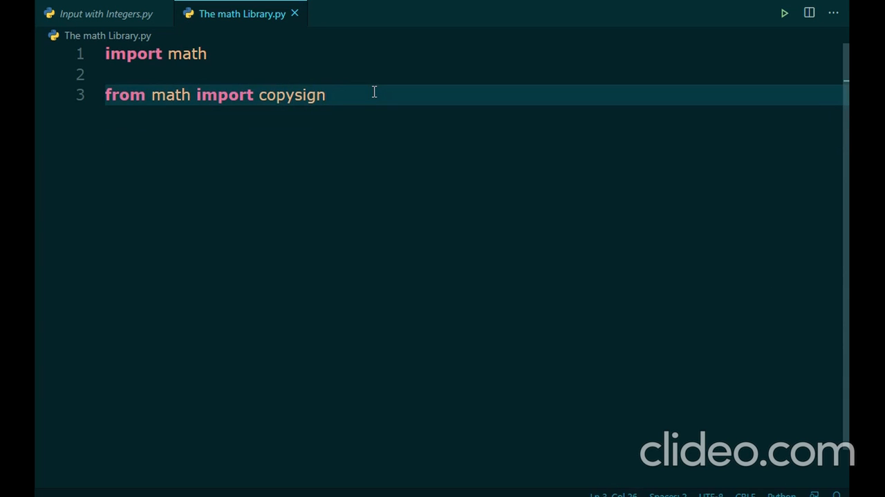
{"action": "key", "text": "Backspace"}
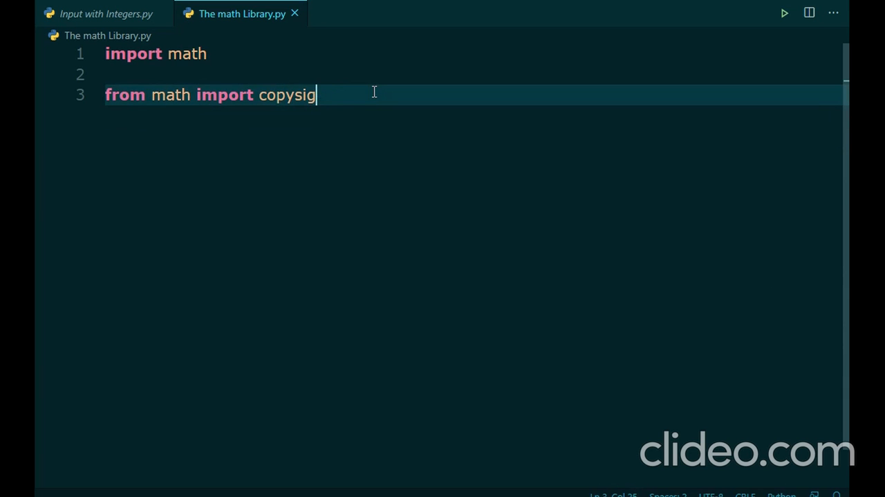
{"action": "key", "text": "backspace"}
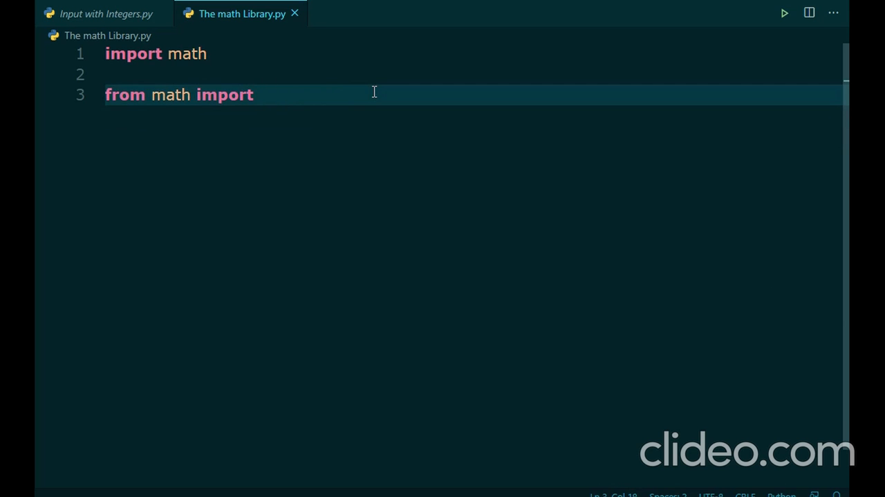
{"action": "type", "text": "*"}
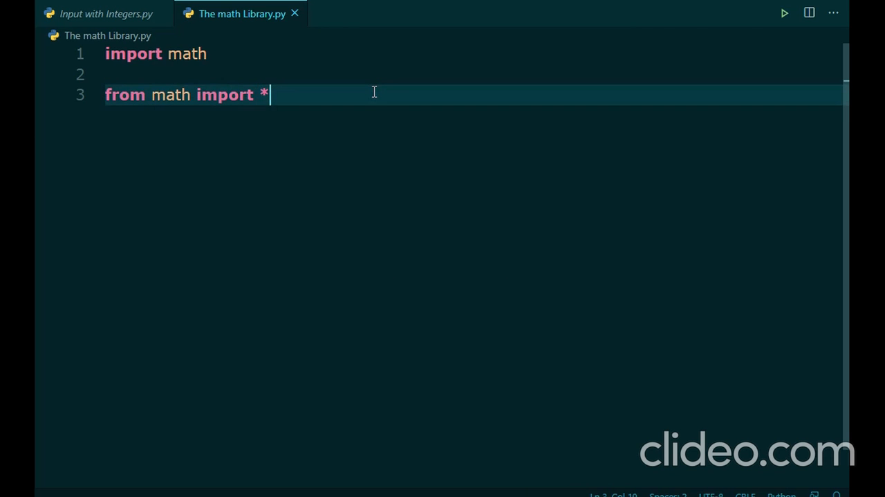
{"action": "left_click", "coordinate": [208, 53]}
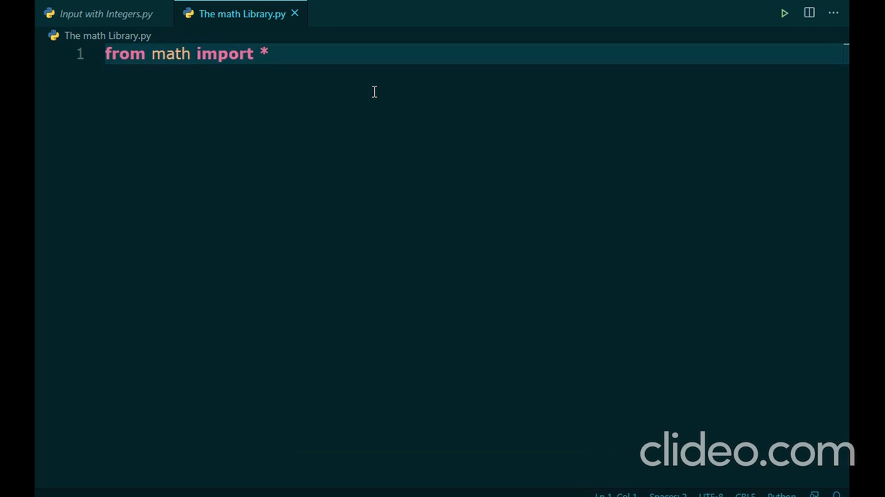
{"action": "key", "text": "Return"}
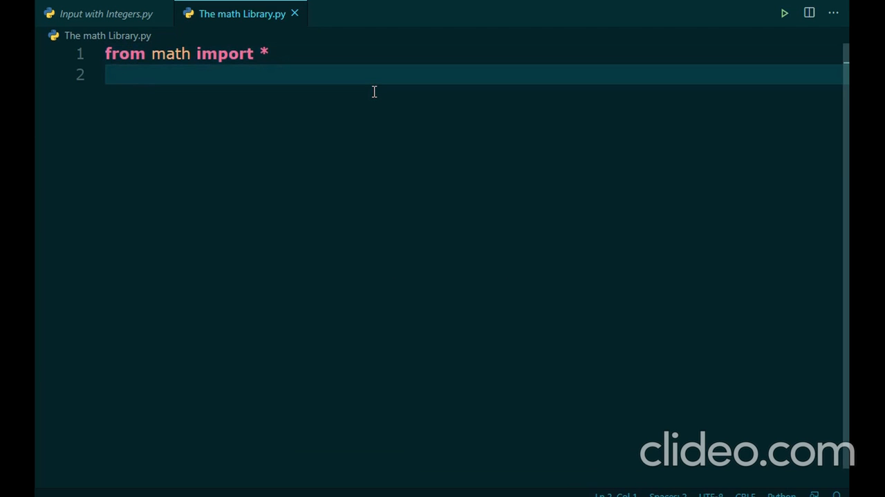
{"action": "key", "text": "Enter"}
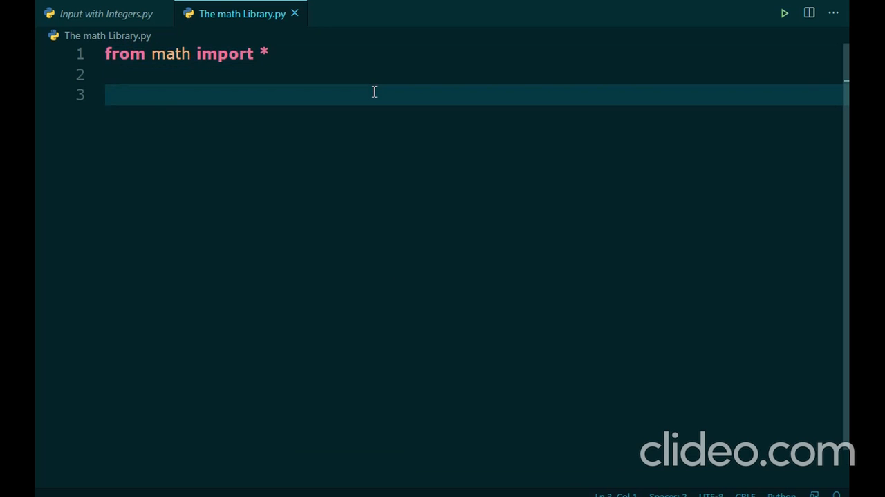
Step: Write the comment '# 1: copysign()' on line 3, fixing the capitalisation
{"action": "type", "text": "#"}
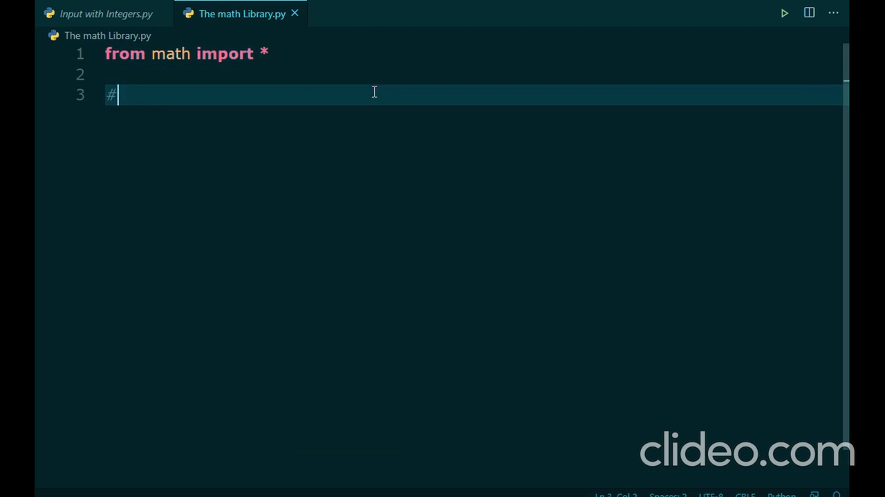
{"action": "type", "text": "1: Co"}
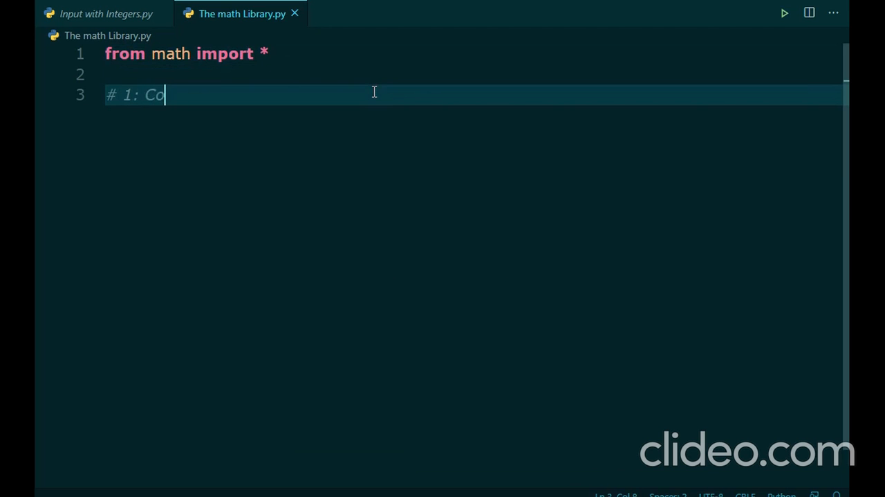
{"action": "key", "text": "Backspace"}
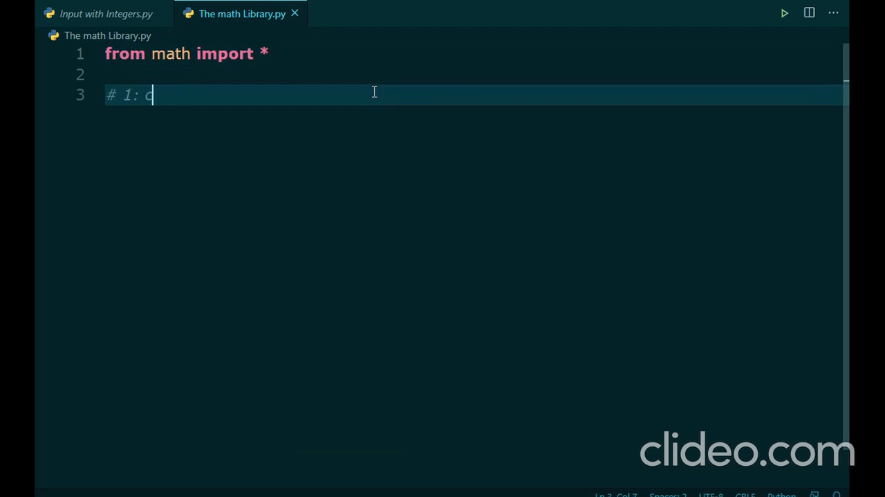
{"action": "type", "text": "opy"}
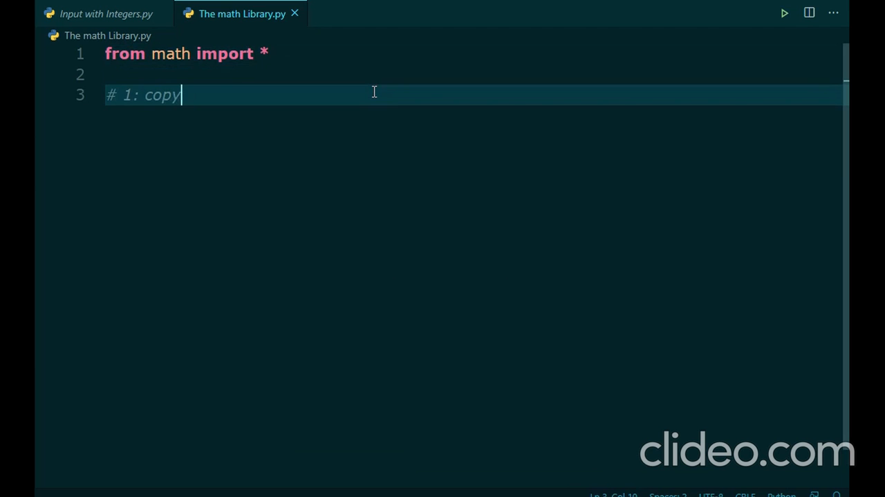
{"action": "type", "text": "sign()"}
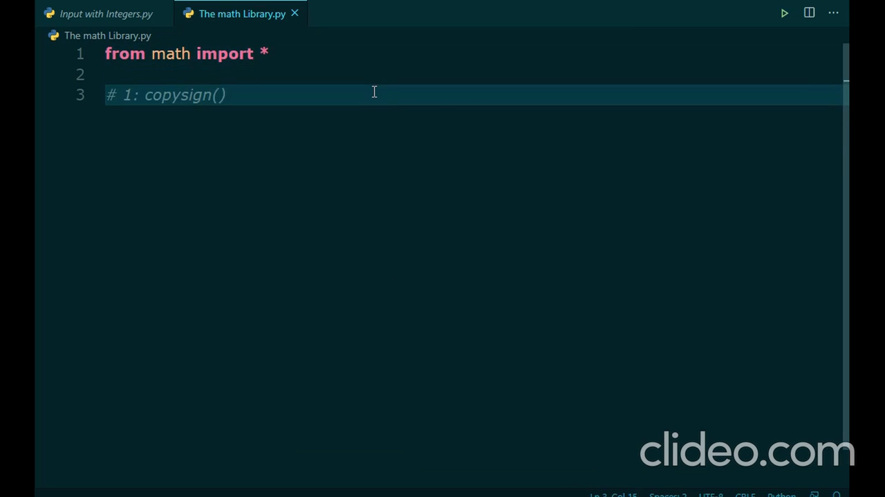
{"action": "key", "text": "Enter"}
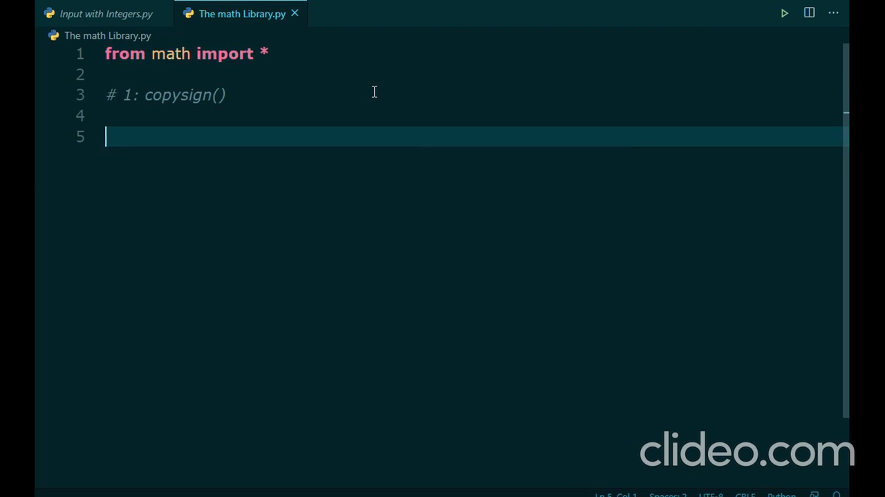
Step: Write copysign(-21, -45) on line 5 with IntelliSense and start a new line
{"action": "type", "text": "copyright"}
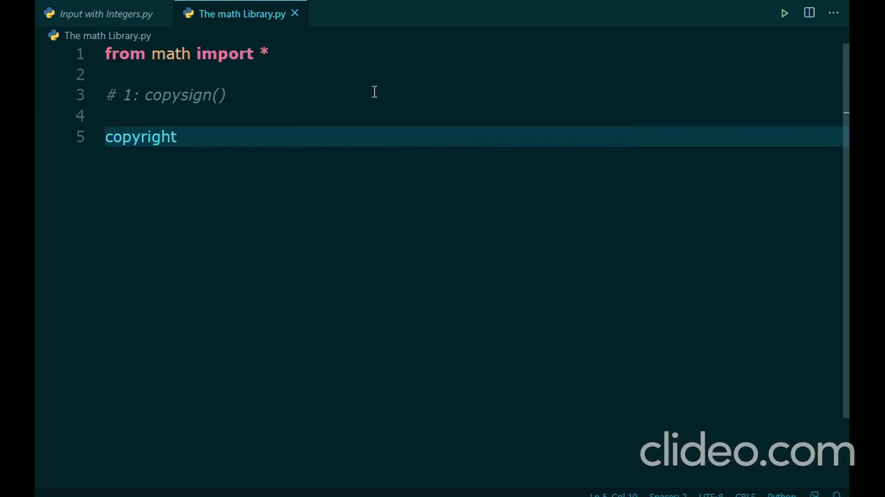
{"action": "type", "text": "copysign("}
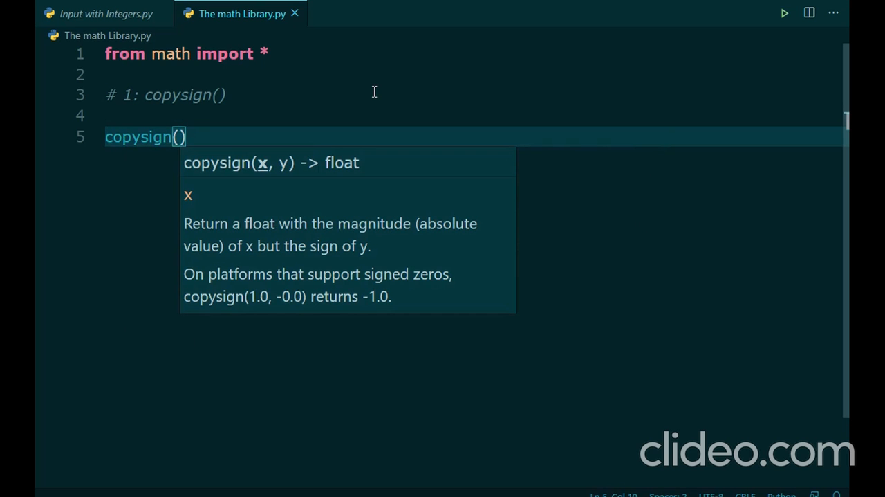
{"action": "type", "text": "-"}
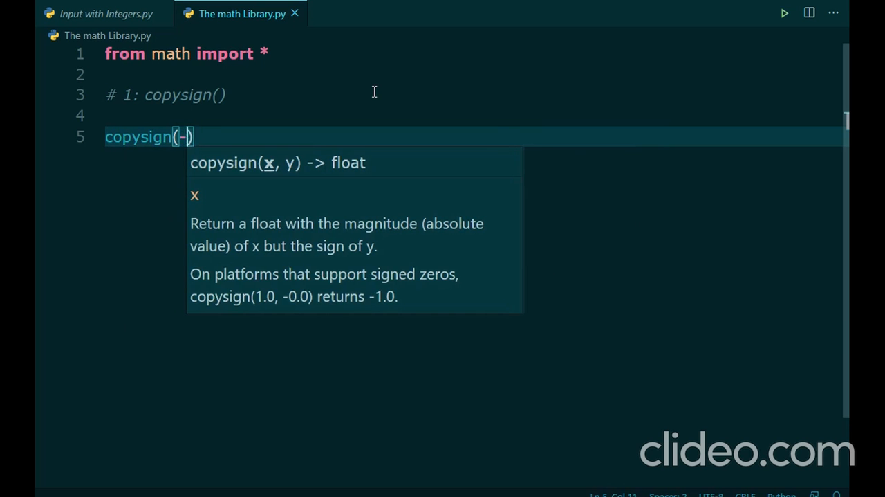
{"action": "type", "text": "21, 4"}
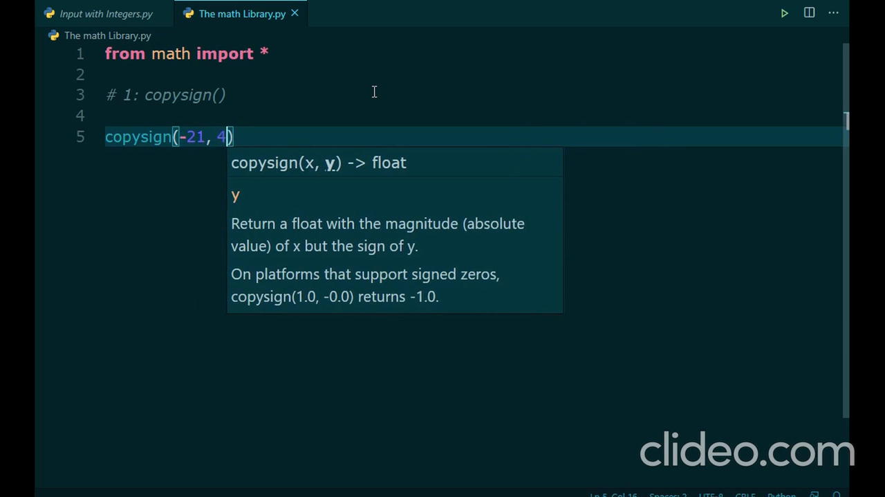
{"action": "type", "text": "5"}
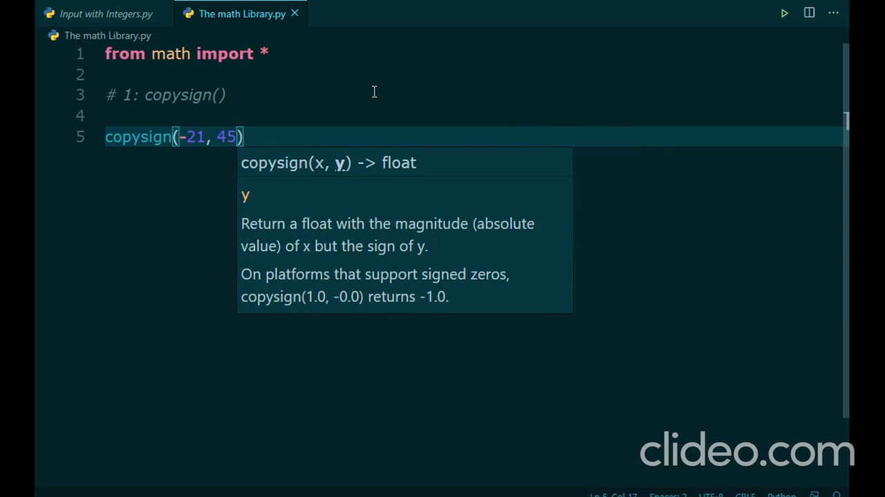
{"action": "key", "text": "Left"}
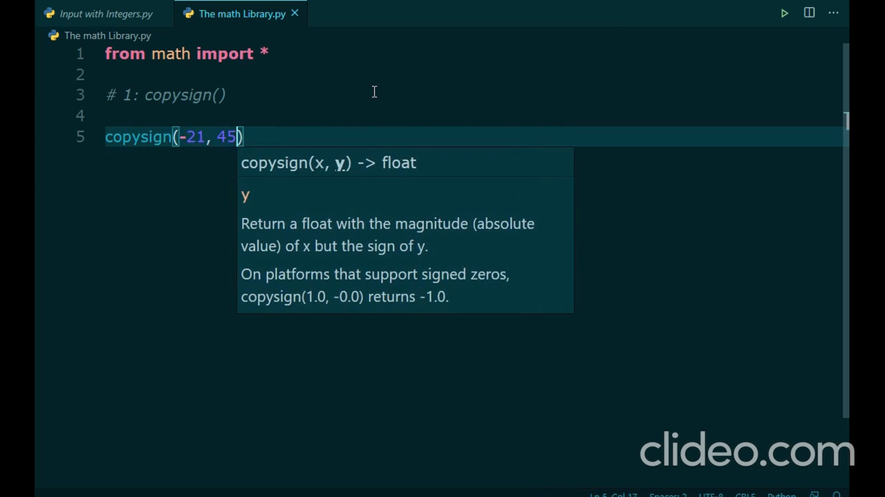
{"action": "key", "text": "Enter"}
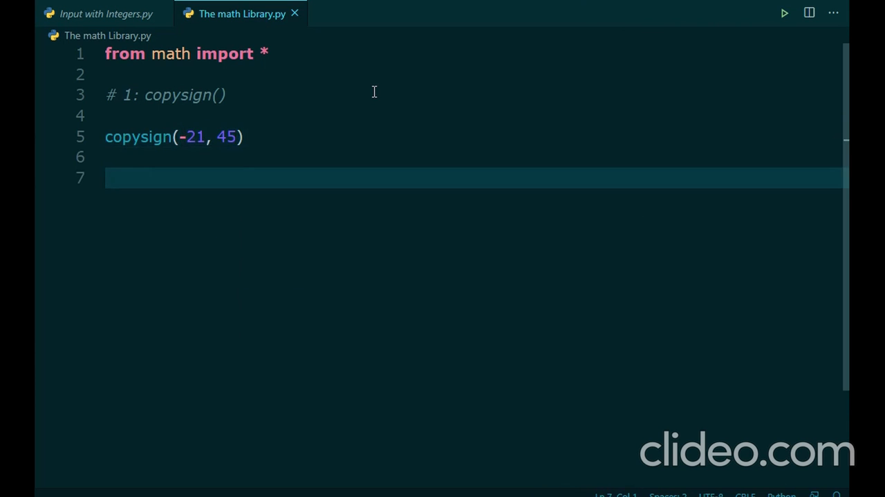
Step: Try a '# -21' result comment, then wrap the call as print(copysign(-21, -45))
{"action": "type", "text": "#"}
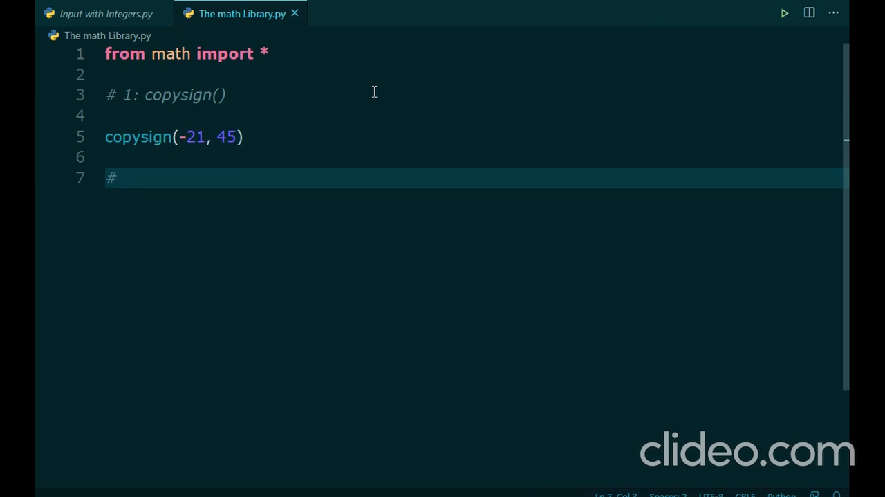
{"action": "type", "text": "21"}
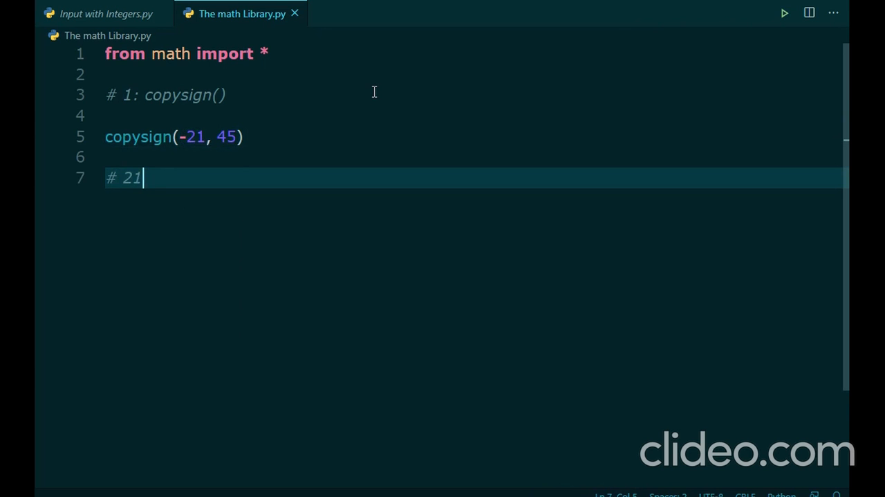
{"action": "key", "text": "Backspace"}
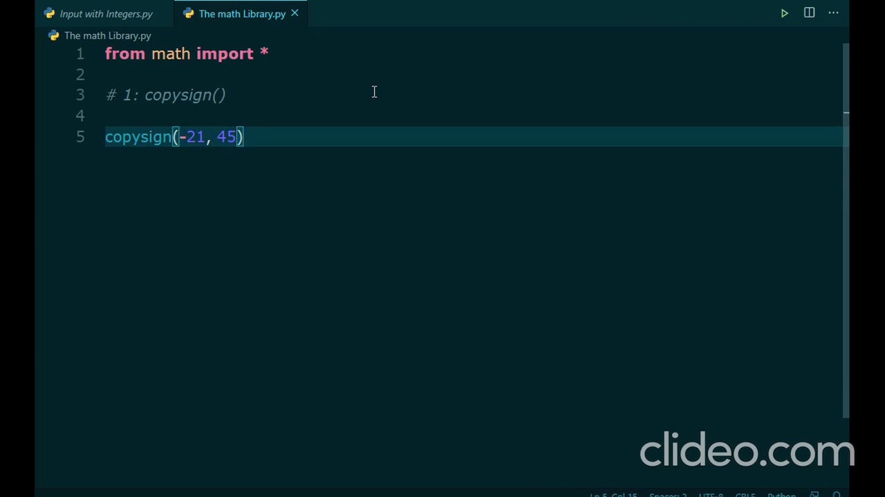
{"action": "type", "text": "-"}
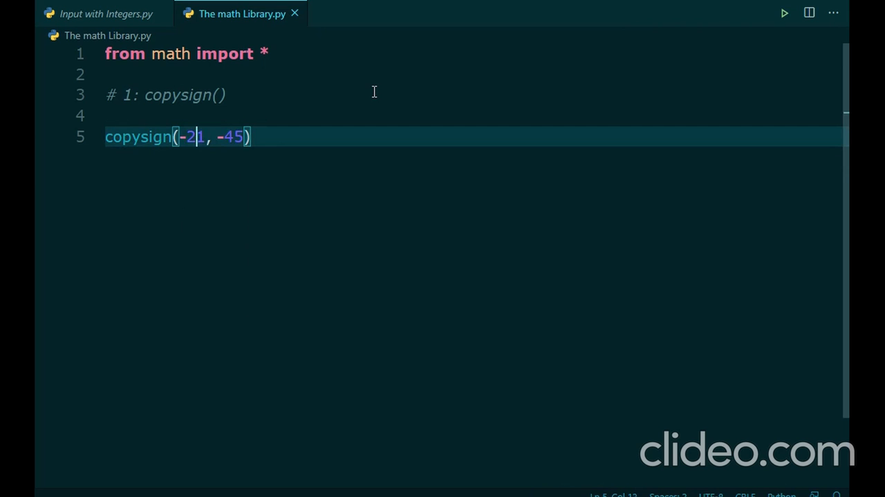
{"action": "key", "text": "Backspace"}
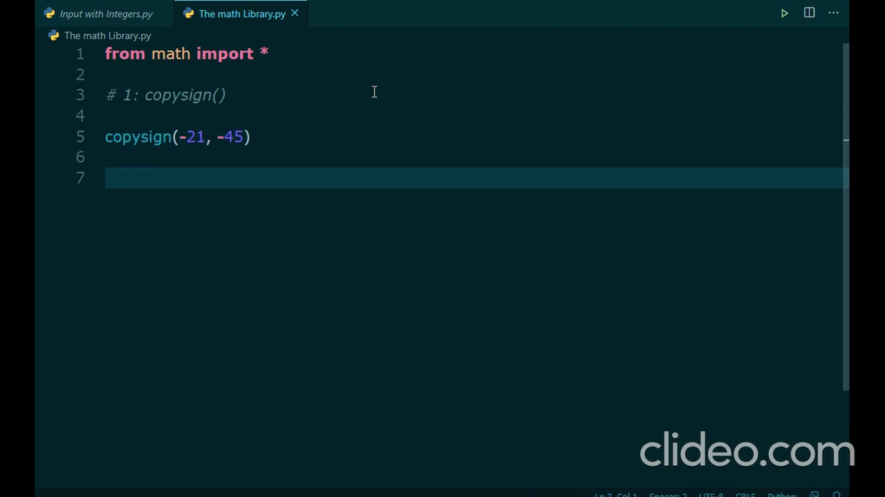
{"action": "type", "text": "# -21"}
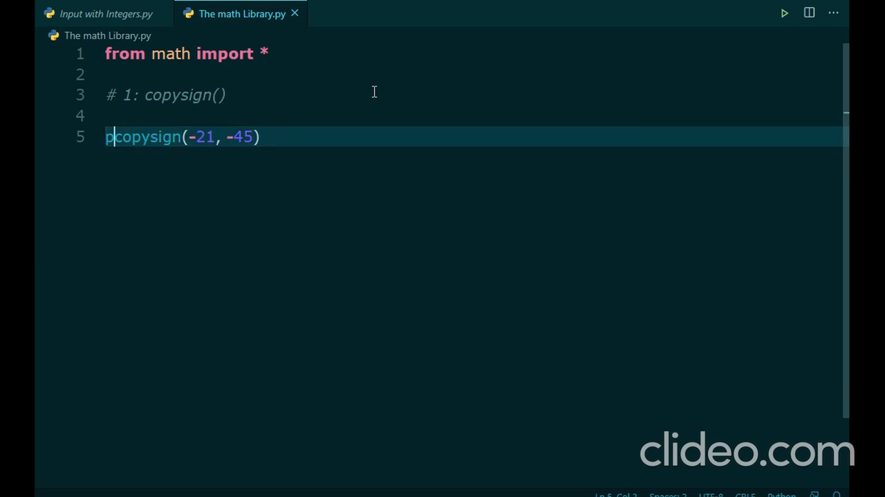
{"action": "type", "text": "rint("}
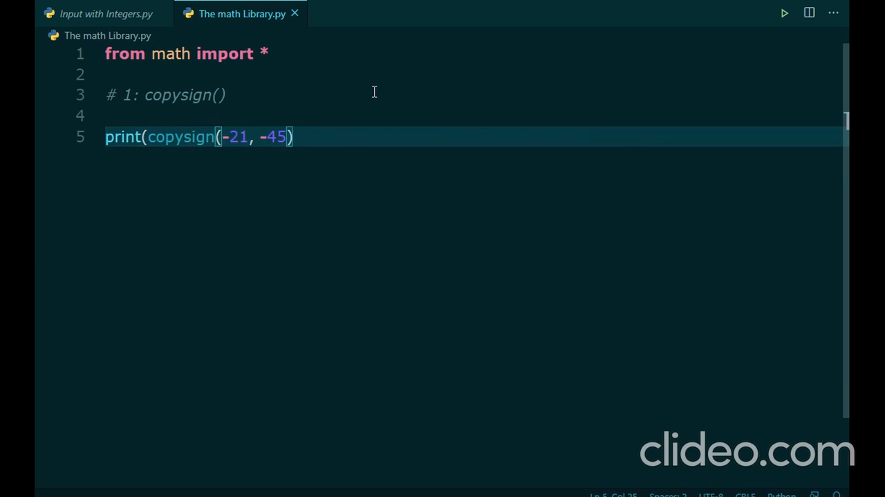
{"action": "type", "text": ")"}
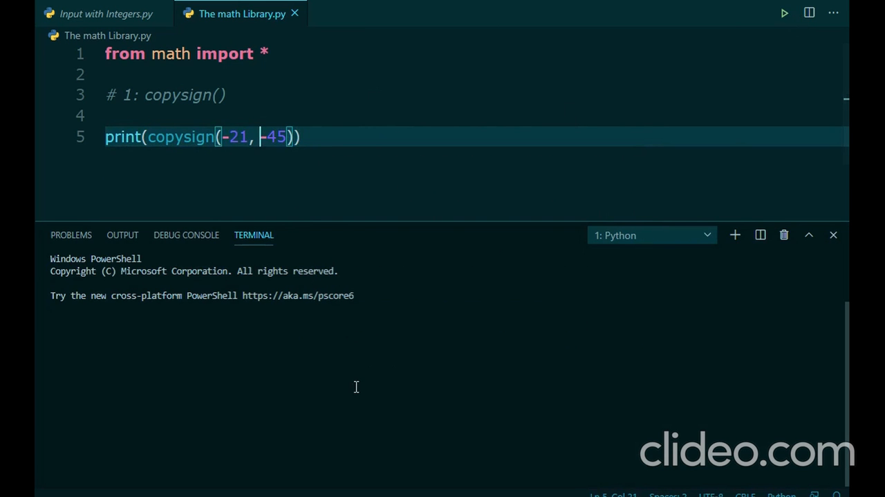
{"action": "mouse_move", "coordinate": [281, 368]}
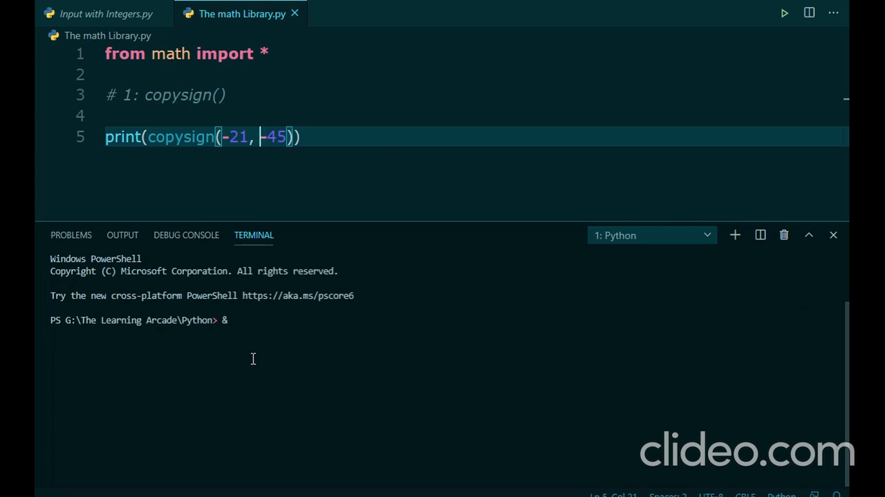
Step: Run the script, check the -21.0 output in the terminal, and hide the terminal
{"action": "left_click", "coordinate": [784, 12]}
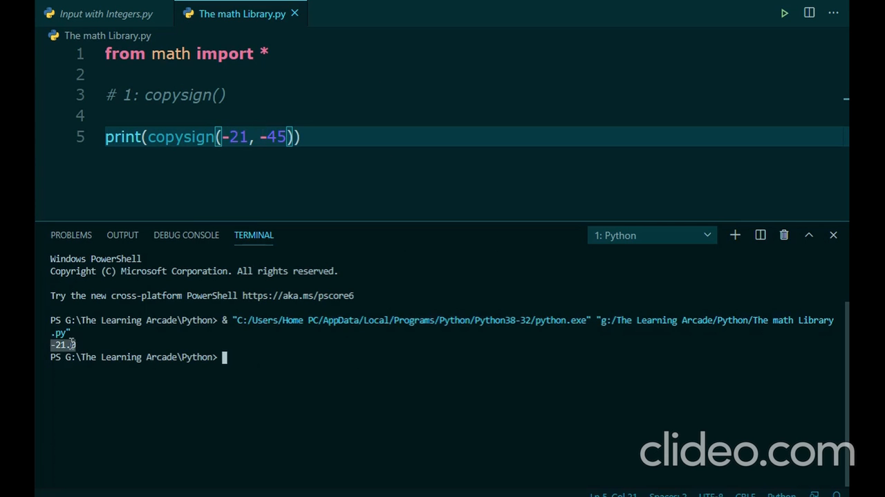
{"action": "mouse_move", "coordinate": [784, 234]}
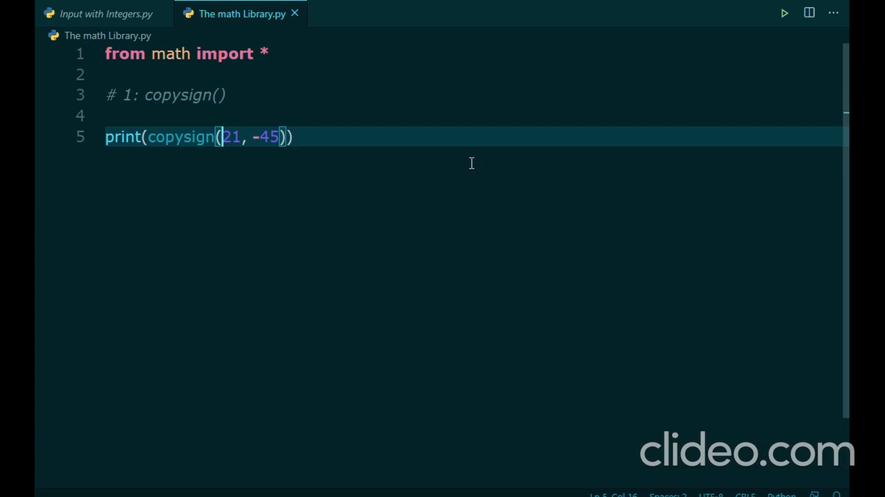
{"action": "left_click", "coordinate": [254, 234]}
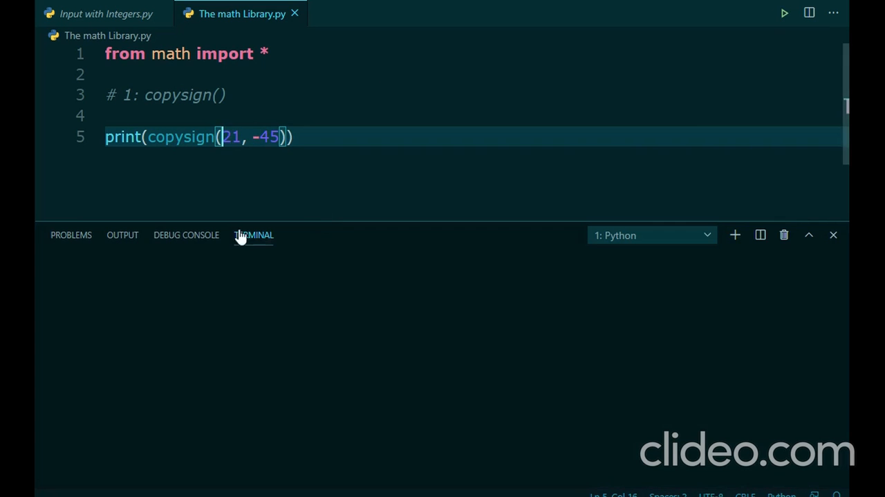
{"action": "left_click", "coordinate": [784, 13]}
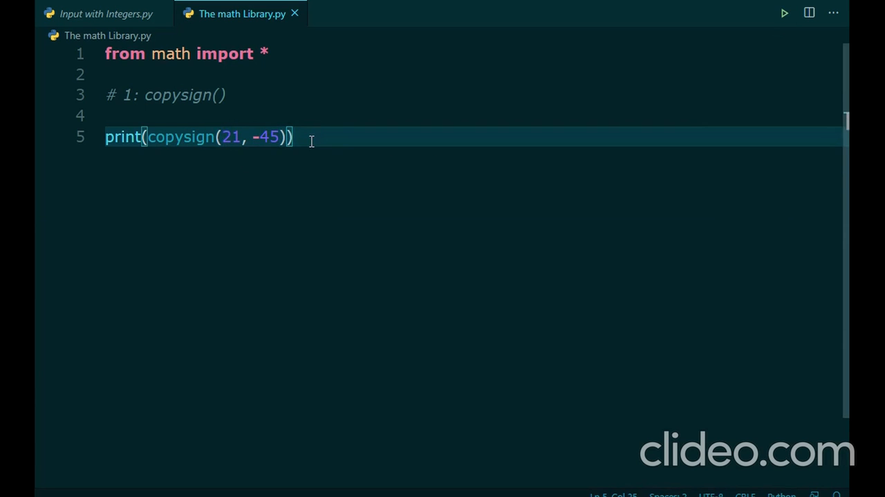
Step: Add the section comment '# 2: factorial()' on line 7
{"action": "type", "text": "#"}
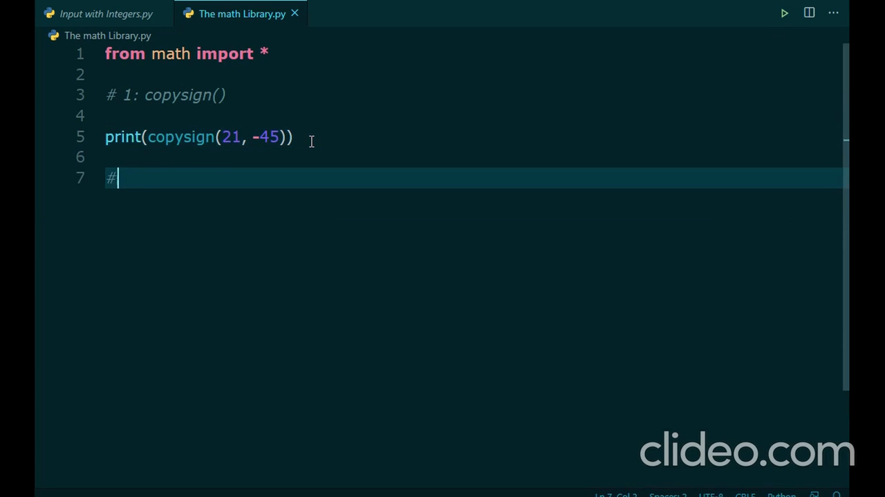
{"action": "type", "text": "2:"}
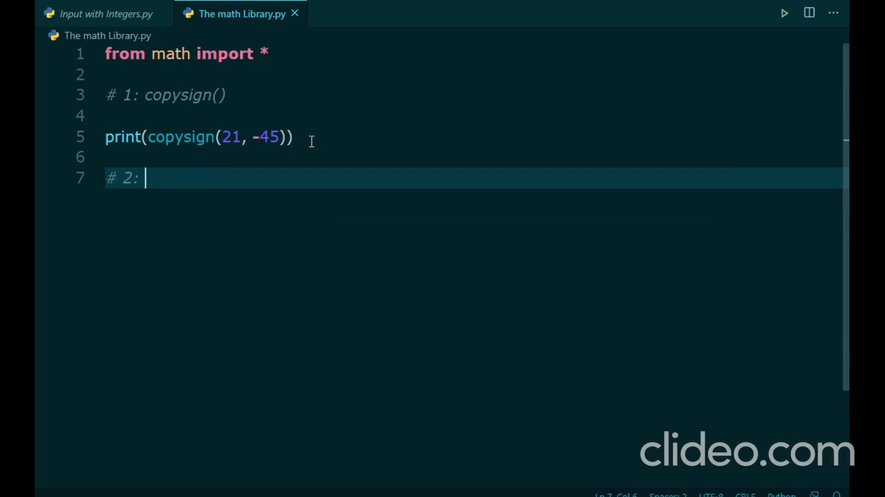
{"action": "type", "text": "fa"}
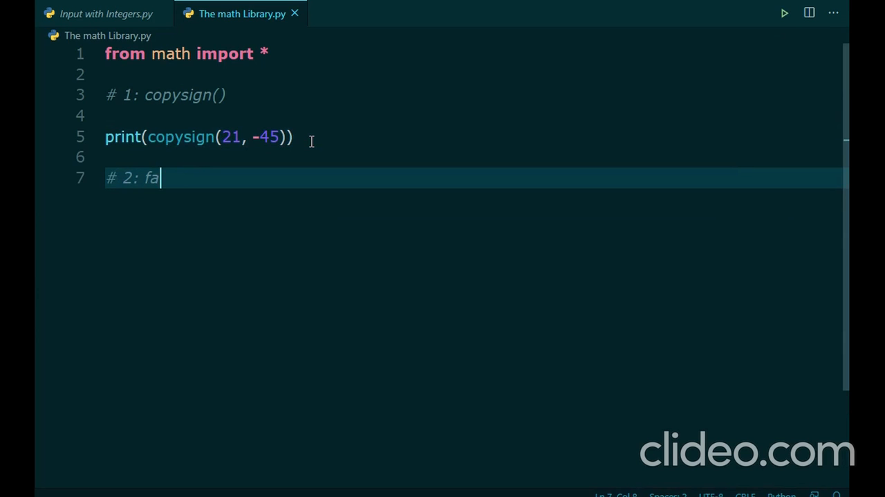
{"action": "type", "text": "ctorial()"}
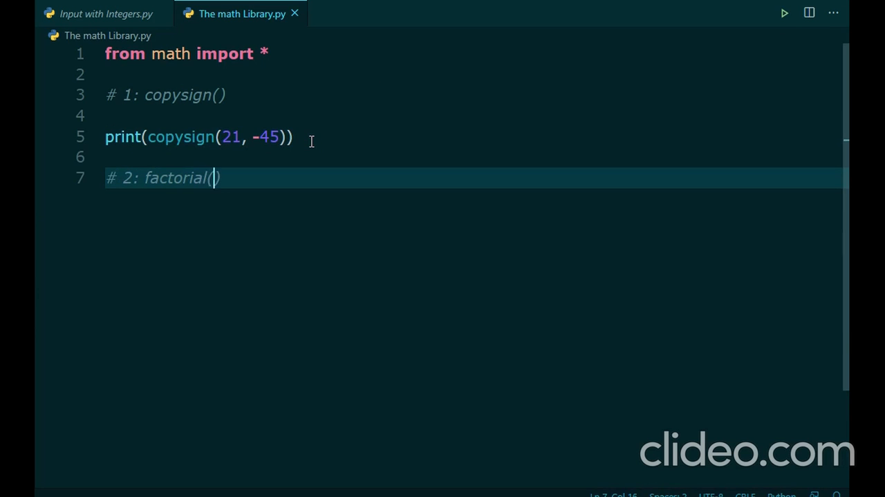
{"action": "key", "text": "Enter"}
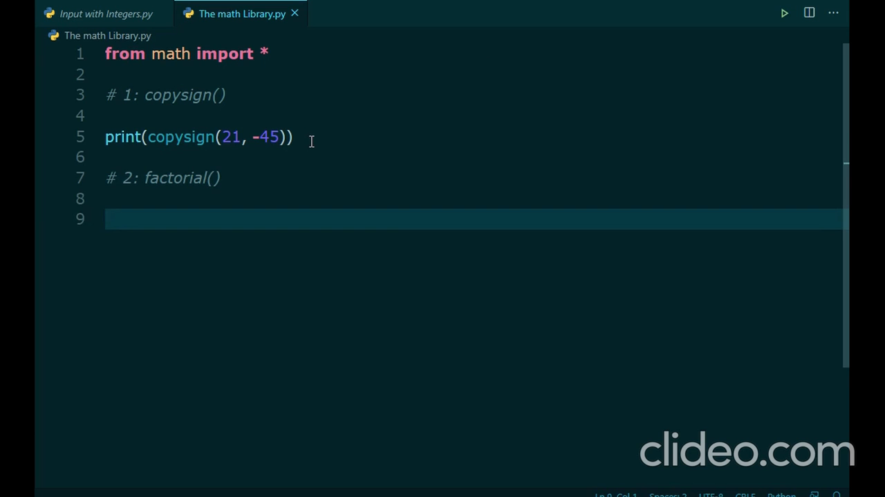
Step: Write '# 5: 1x2x3x4x5' on line 9, erase it, and begin typing factorial
{"action": "type", "text": "5"}
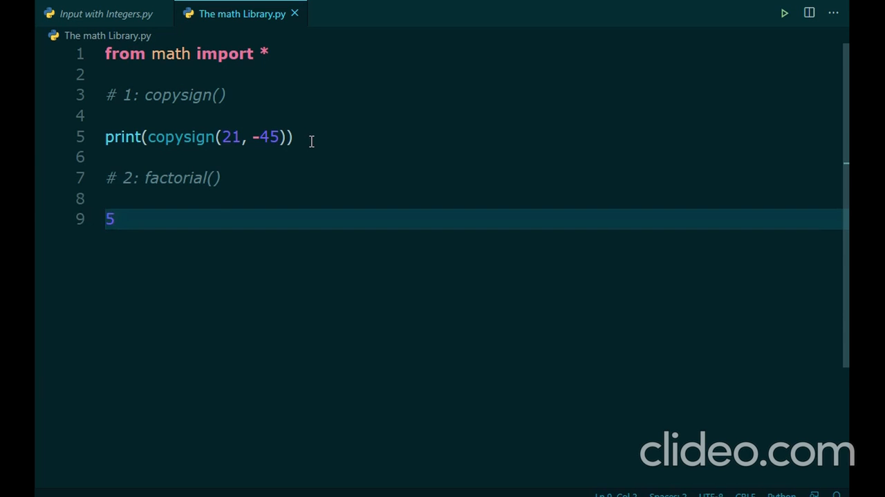
{"action": "key", "text": "Backspace"}
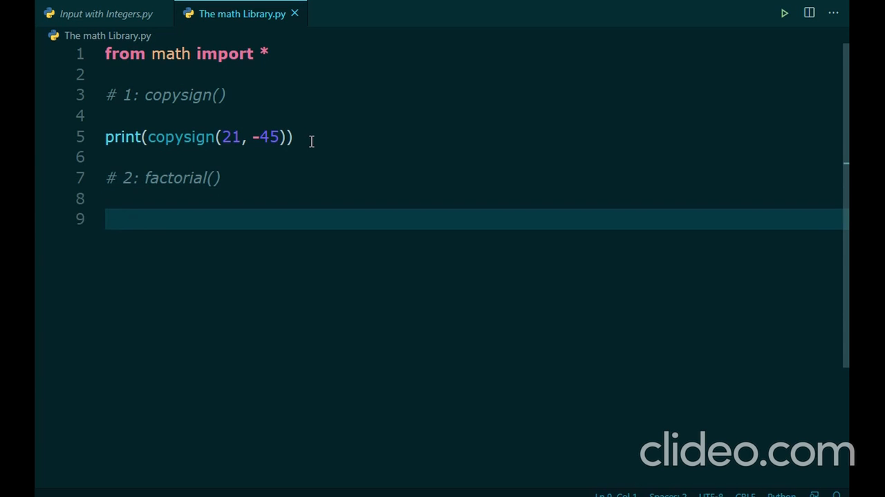
{"action": "type", "text": "# 5"}
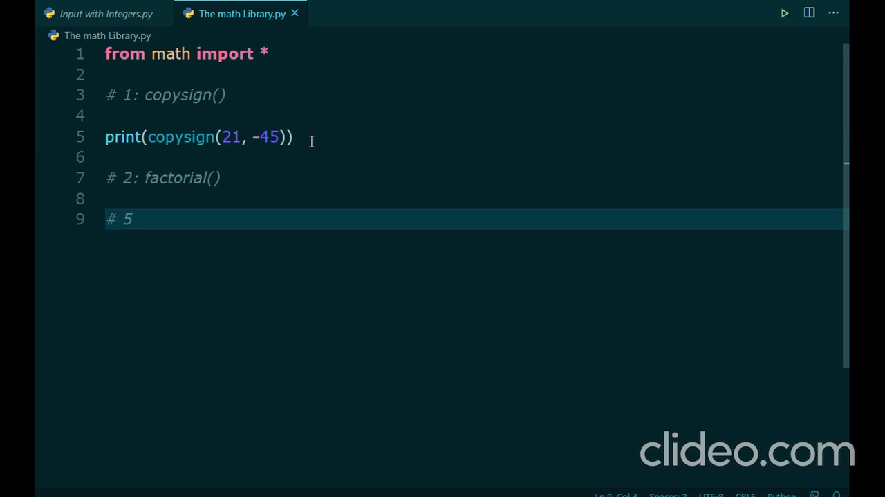
{"action": "type", "text": ":"}
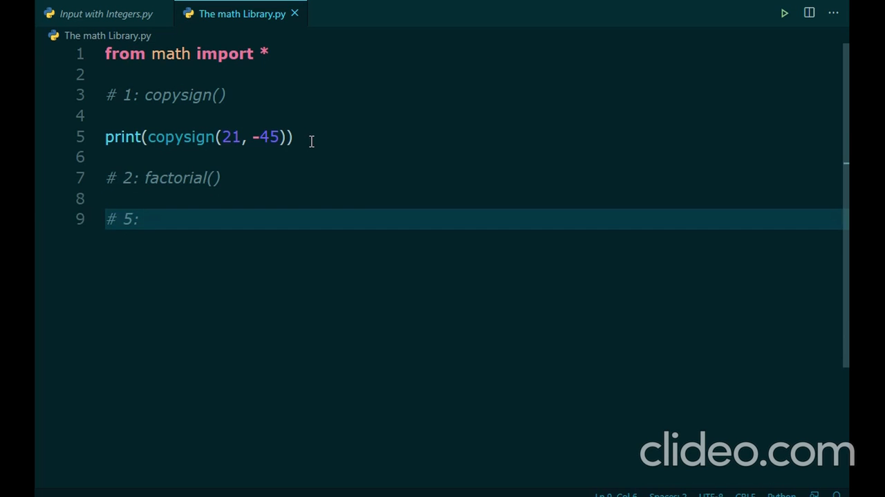
{"action": "type", "text": "1"}
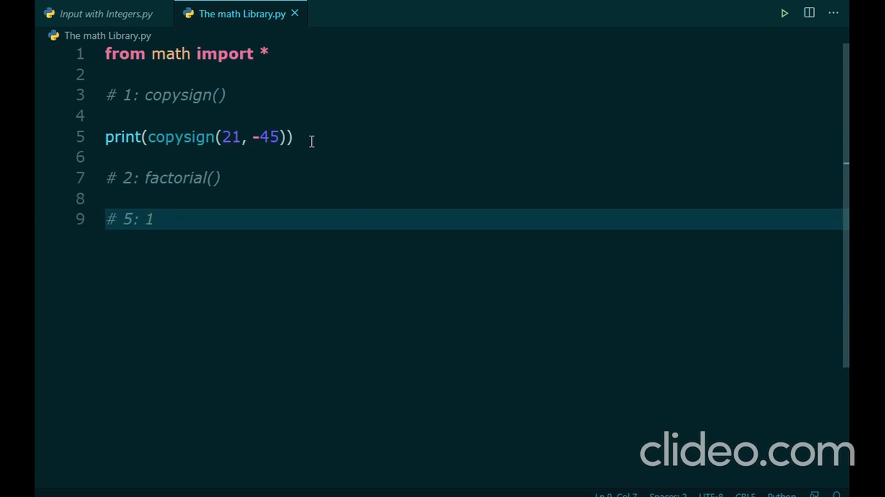
{"action": "type", "text": "x"}
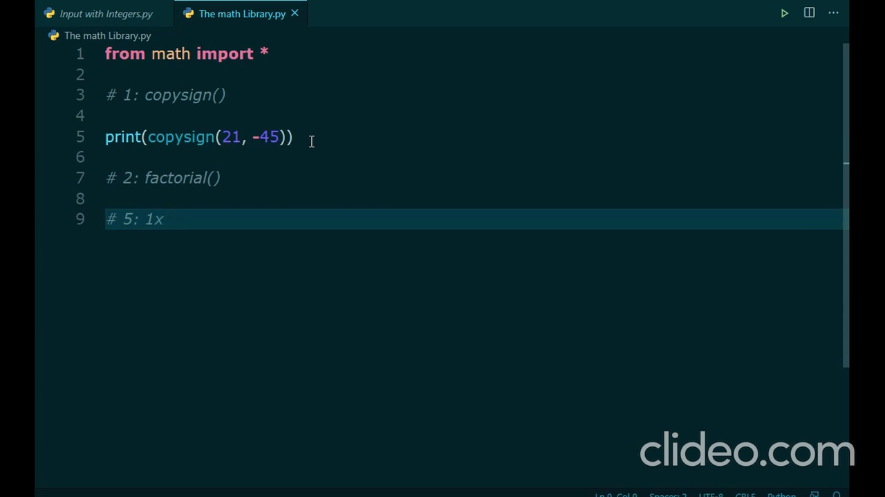
{"action": "type", "text": "2x3x"}
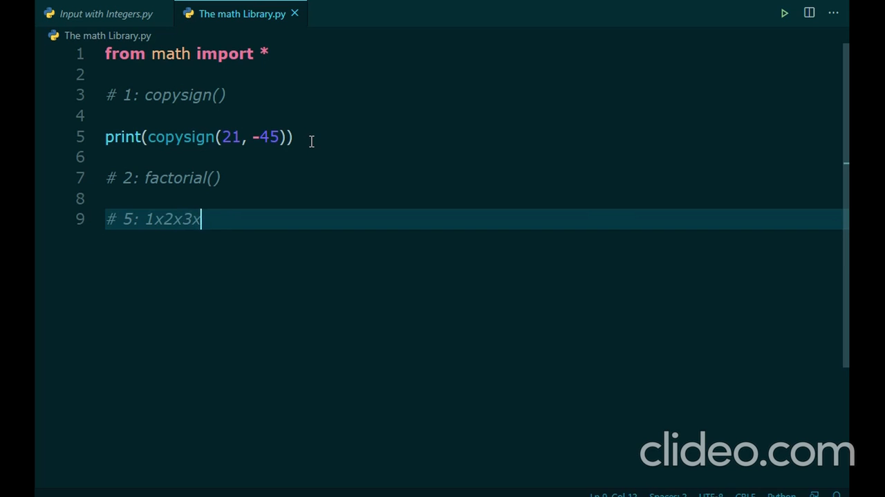
{"action": "type", "text": "4x5"}
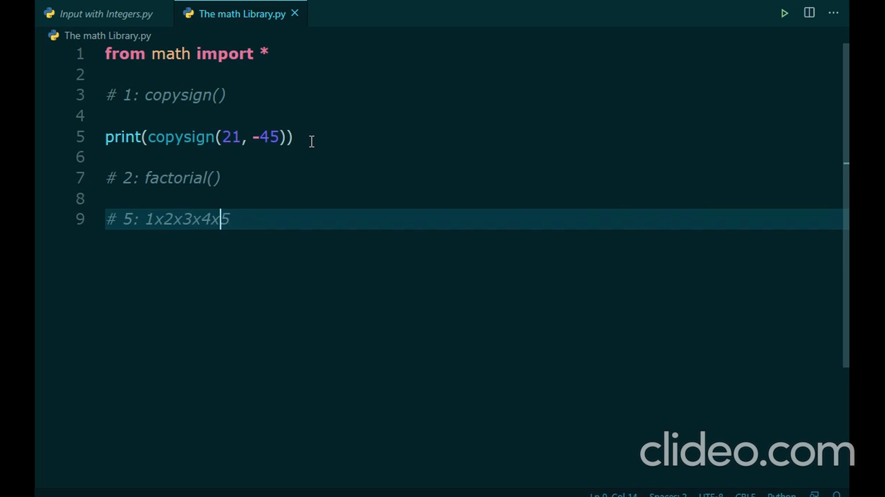
{"action": "type", "text": "0"}
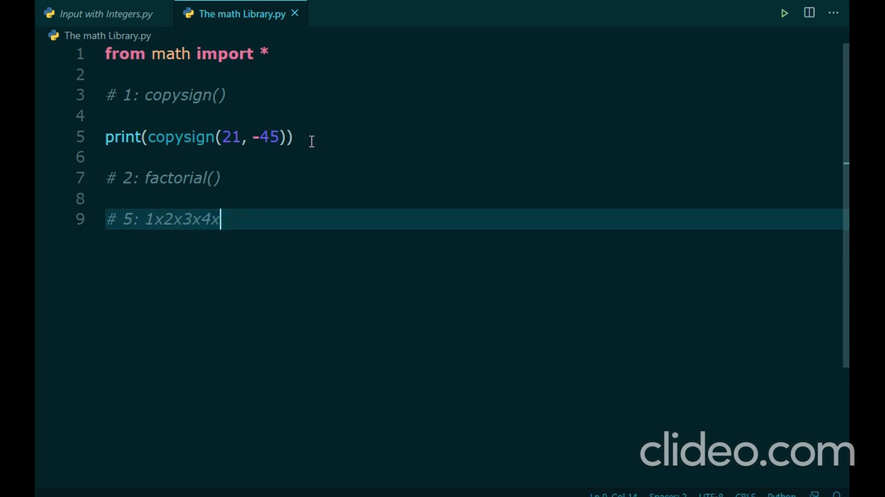
{"action": "key", "text": "BackSpace"}
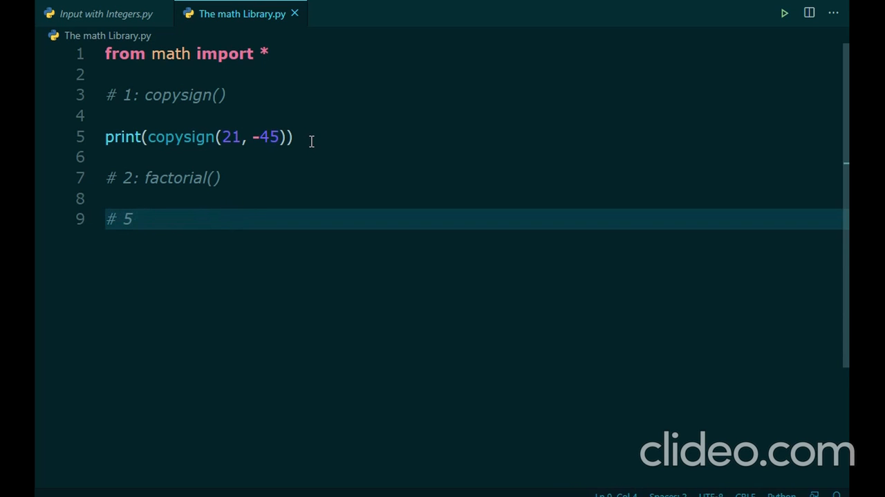
{"action": "key", "text": "Backspace"}
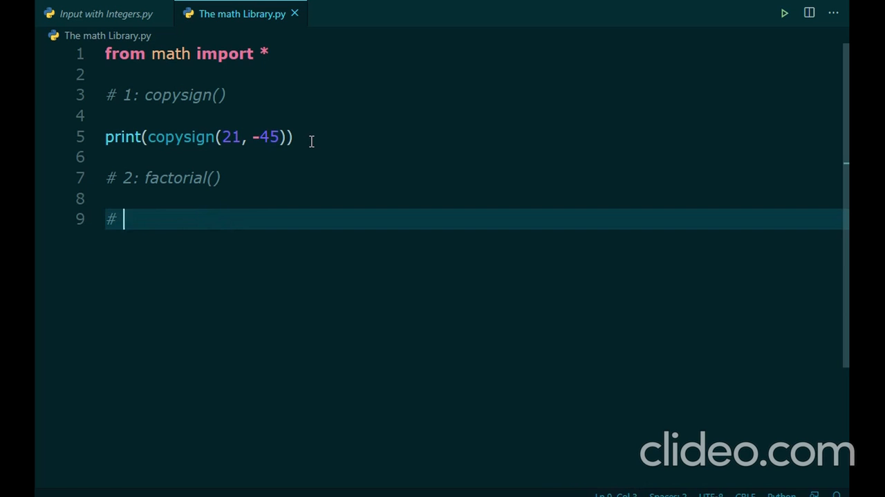
{"action": "key", "text": "Backspace"}
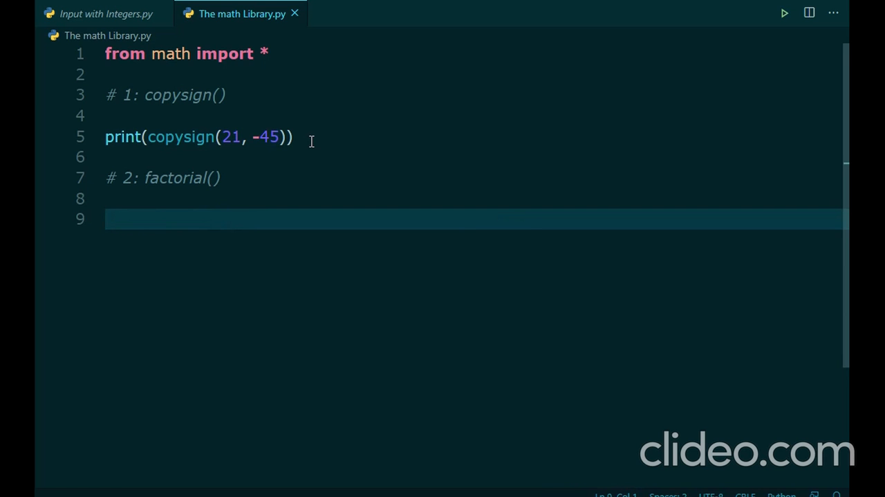
{"action": "type", "text": "factorial("}
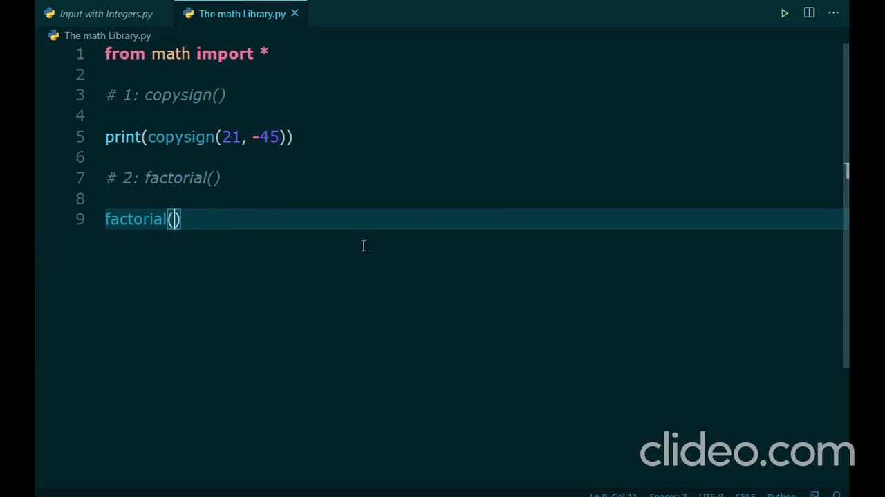
Step: Complete line 9 as print(factorial(5))
{"action": "type", "text": "5"}
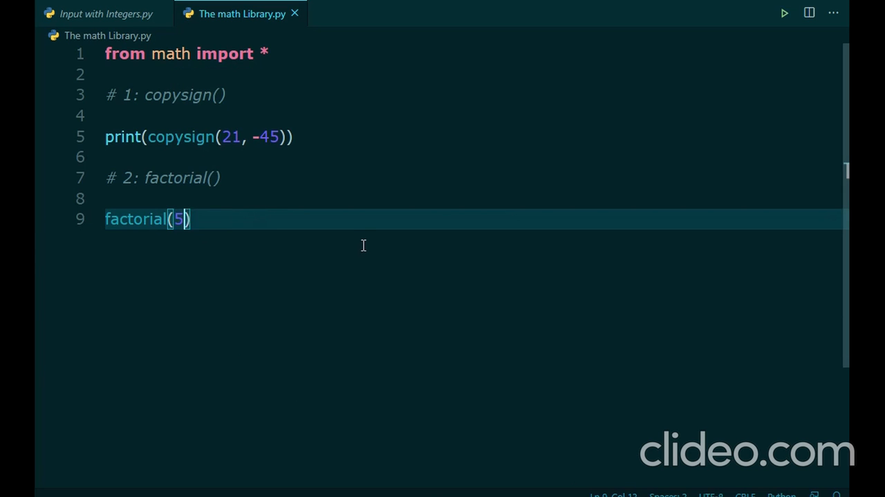
{"action": "type", "text": ")"}
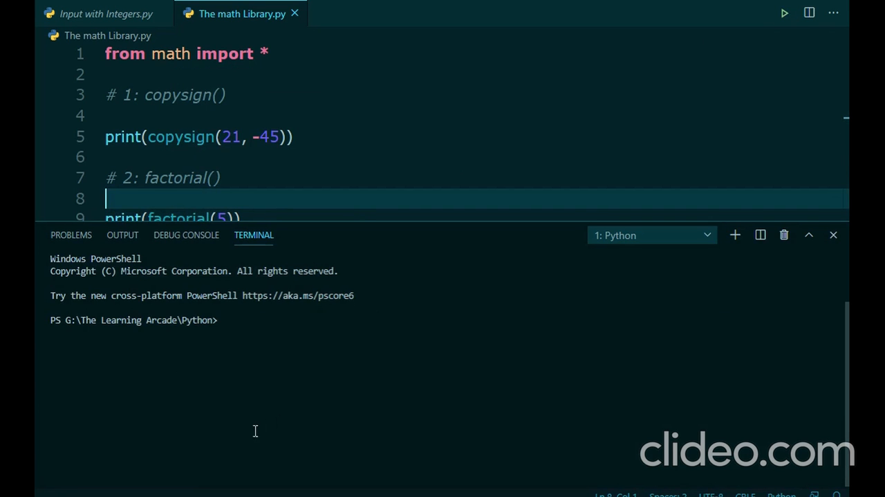
Step: Run the script and confirm the terminal prints -21.0 and 120
{"action": "left_click", "coordinate": [784, 13]}
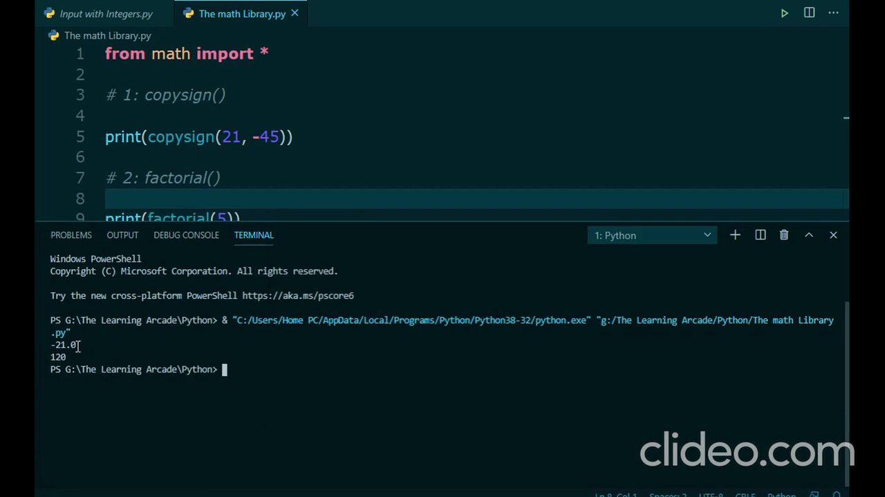
{"action": "mouse_move", "coordinate": [353, 130]}
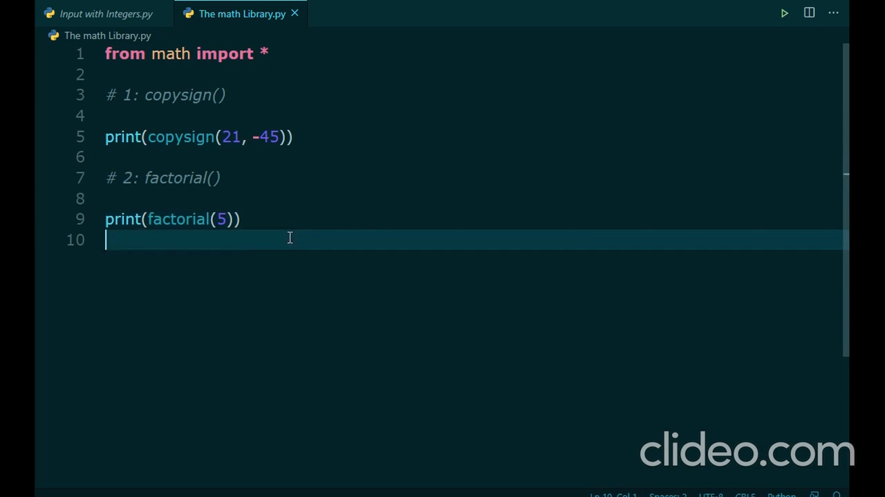
Step: Add the '# 3: fsum()' section comment on line 11
{"action": "type", "text": "# 3"}
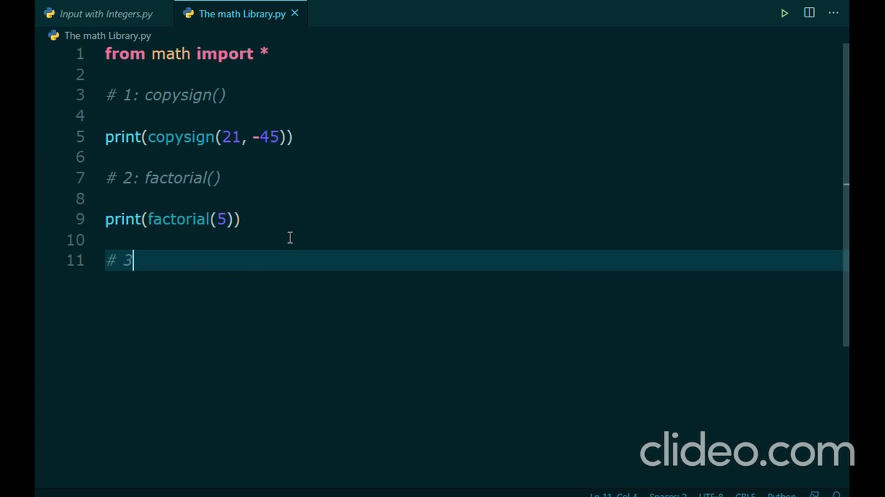
{"action": "type", "text": ": fsum"}
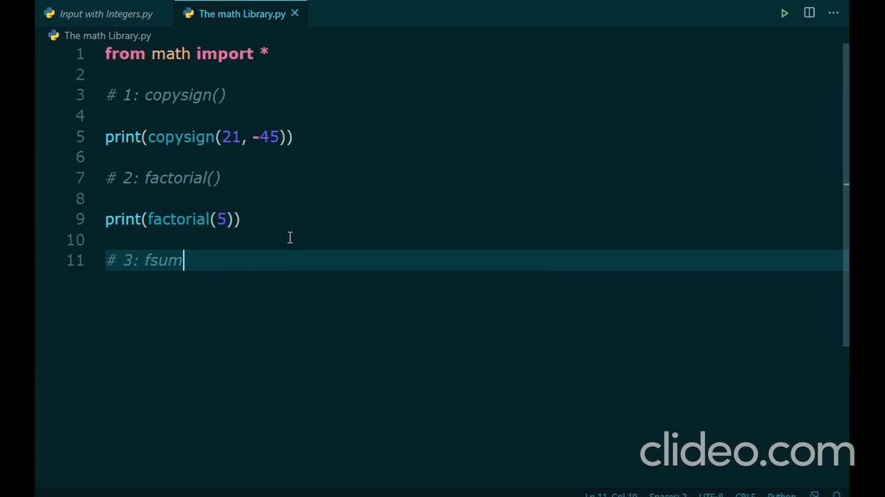
{"action": "type", "text": "()"}
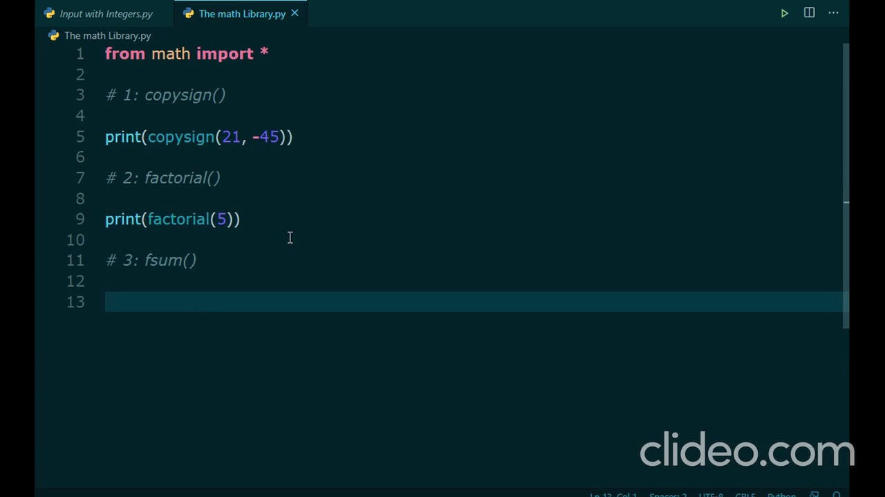
Step: Draft a comment on line 13 summing 1.23 + 4.56 + 7.21
{"action": "type", "text": "#"}
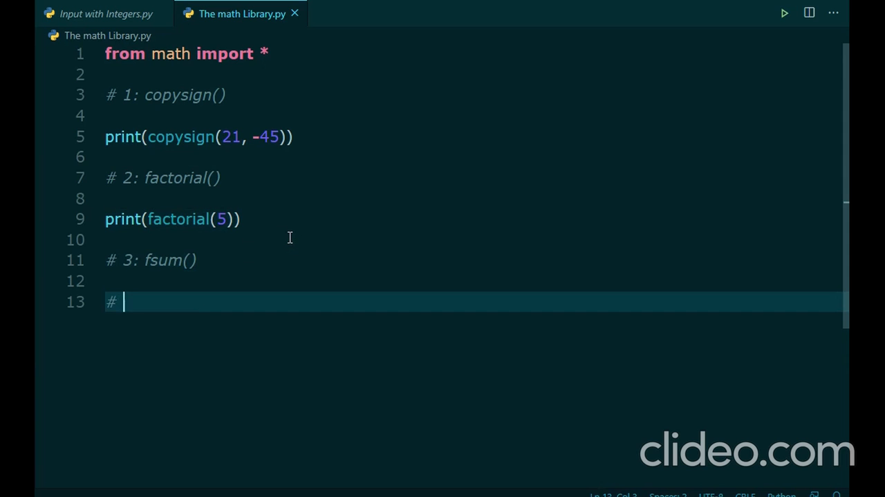
{"action": "type", "text": "1"}
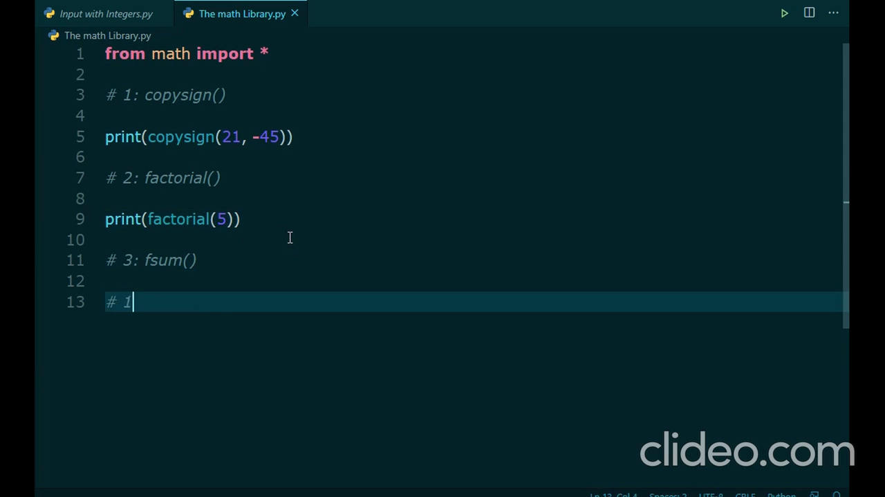
{"action": "type", "text": ".23 +"}
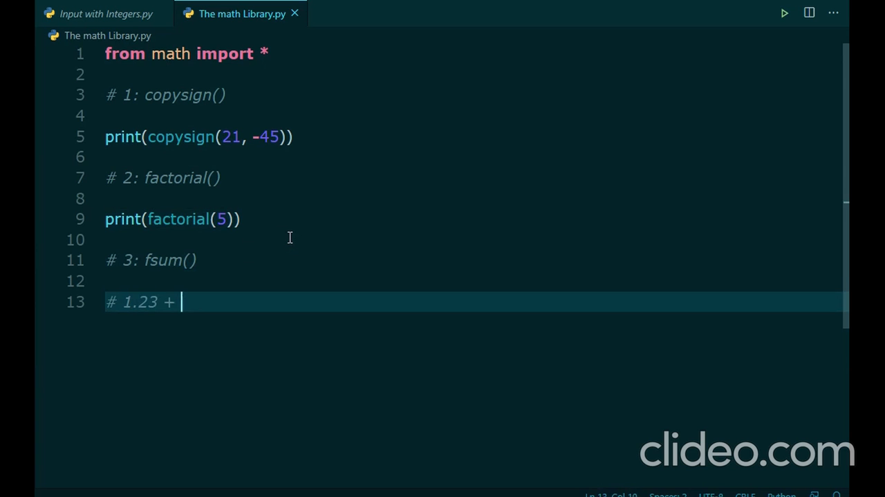
{"action": "type", "text": "4.5"}
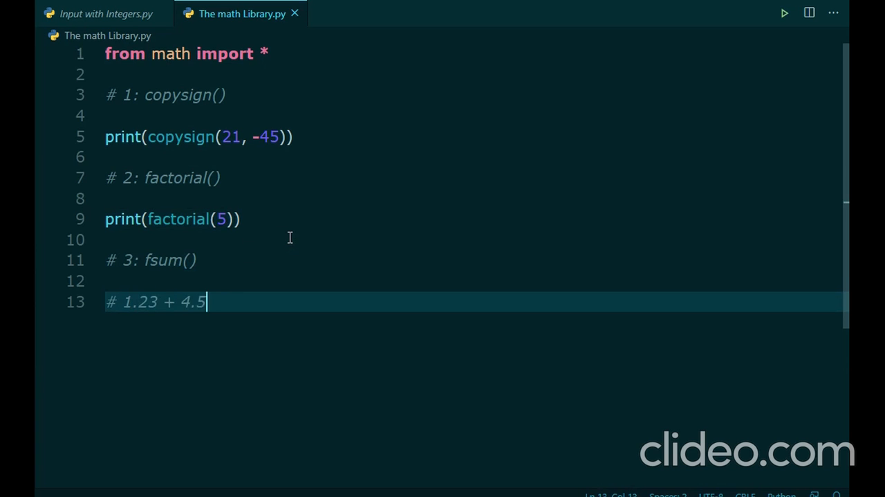
{"action": "type", "text": "6 +"}
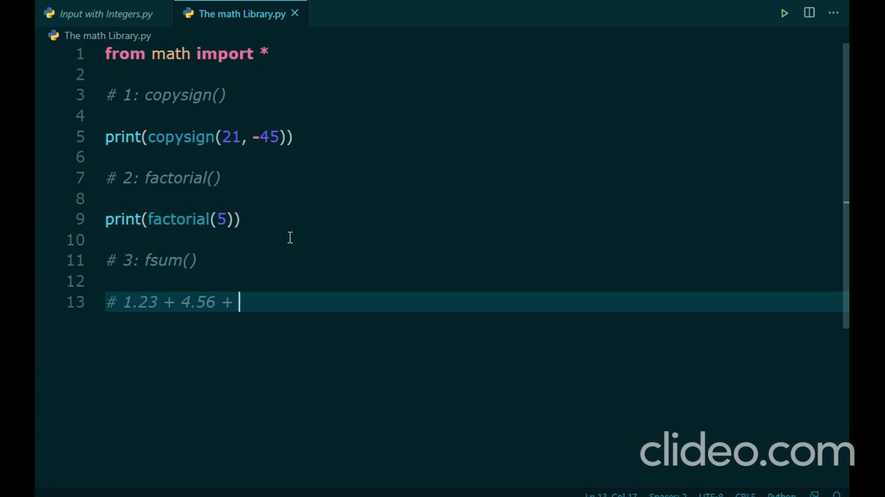
{"action": "type", "text": "7.21"}
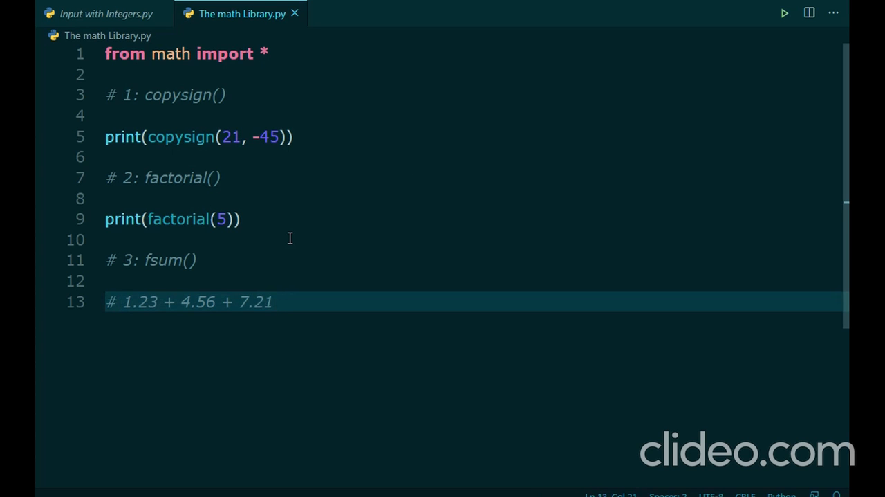
Step: Rewrite the sum comment's numbers as long decimals like 5.4127935189327159
{"action": "left_click", "coordinate": [275, 302]}
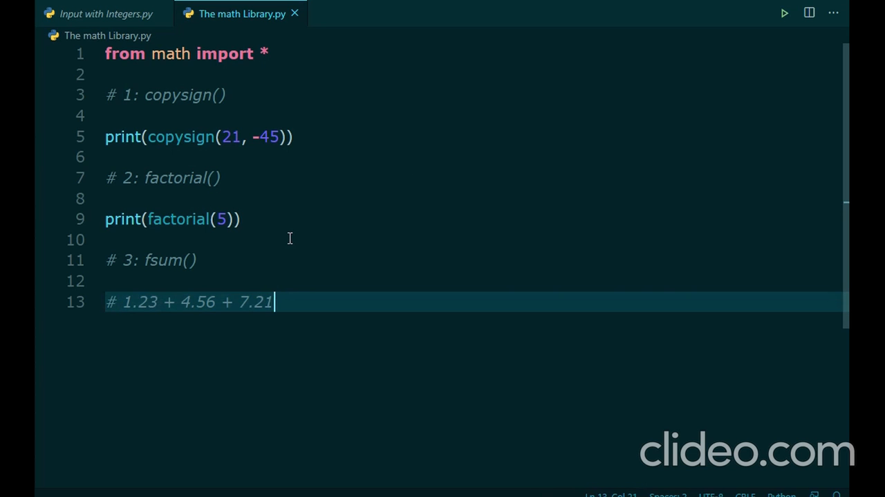
{"action": "key", "text": "BackSpace"}
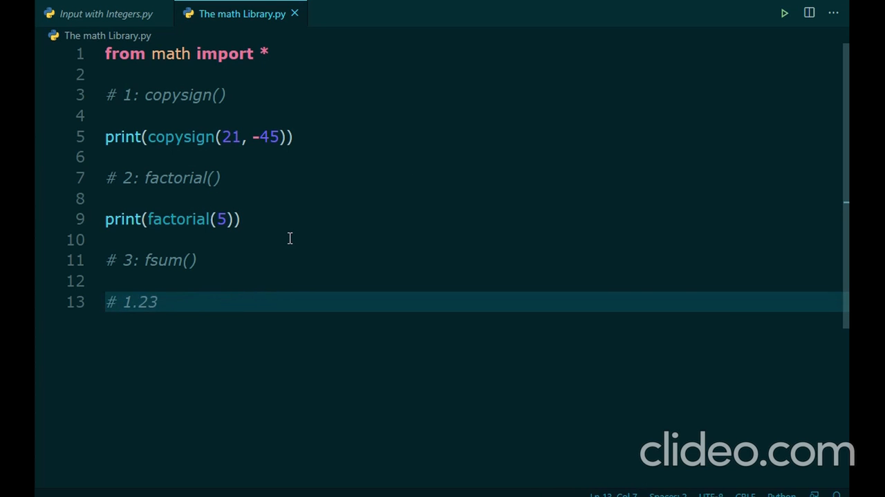
{"action": "type", "text": "092348571734517309571283501935"}
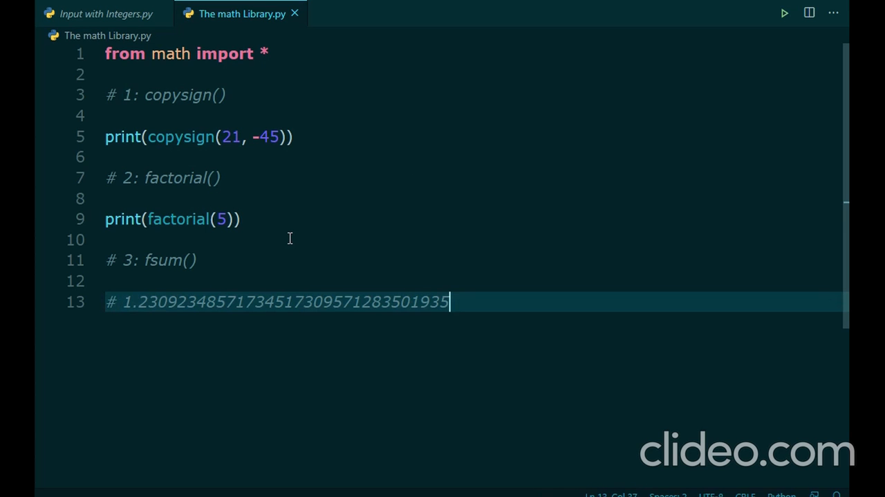
{"action": "type", "text": "+"}
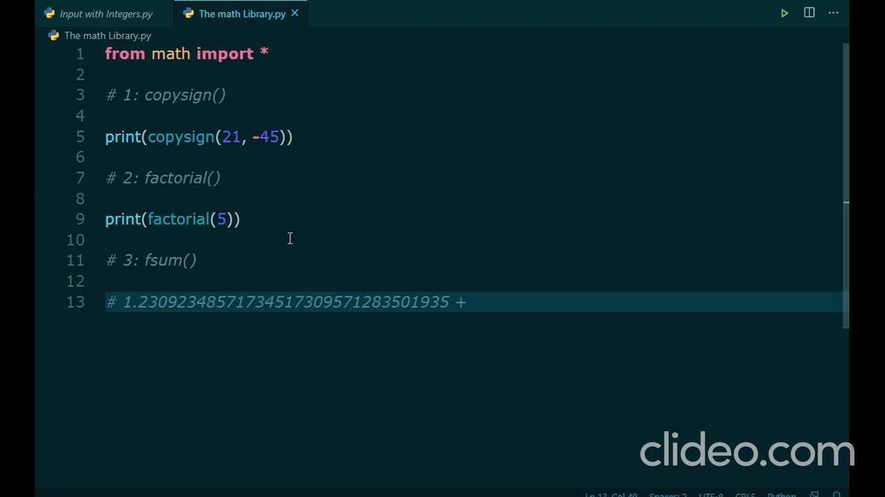
{"action": "type", "text": "5.4127935189327159"}
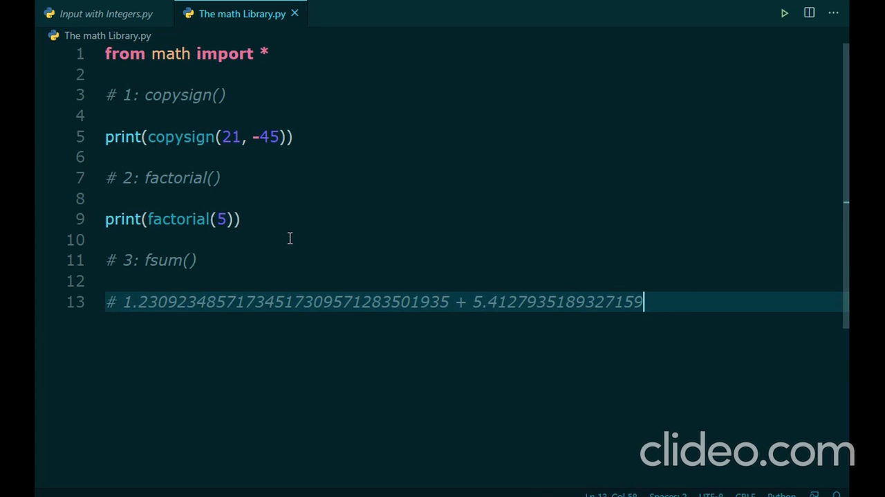
{"action": "type", "text": "123587120350"}
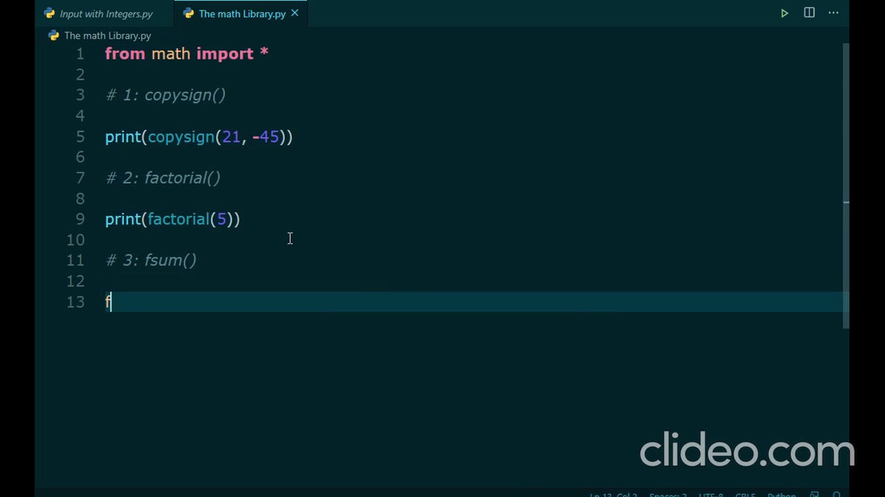
Step: Write fsum([0.1, 0.2, 0.4, 0.5]) on line 13
{"action": "type", "text": "sum()"}
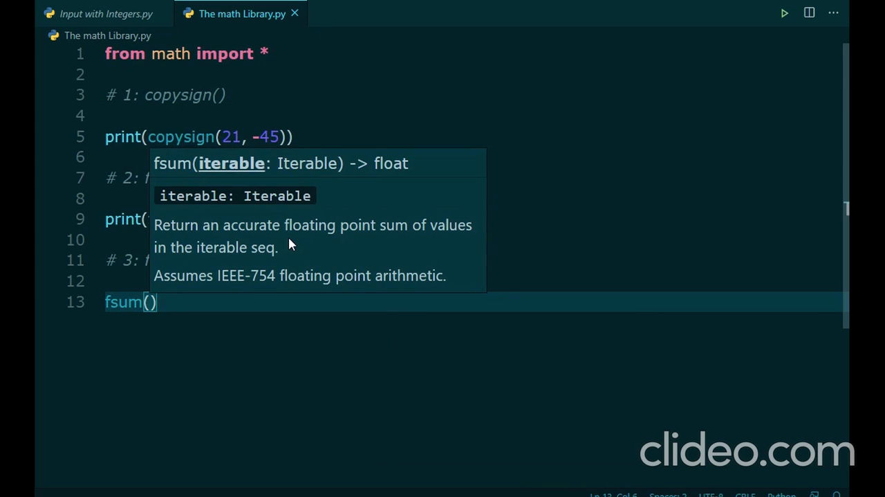
{"action": "type", "text": "[]"}
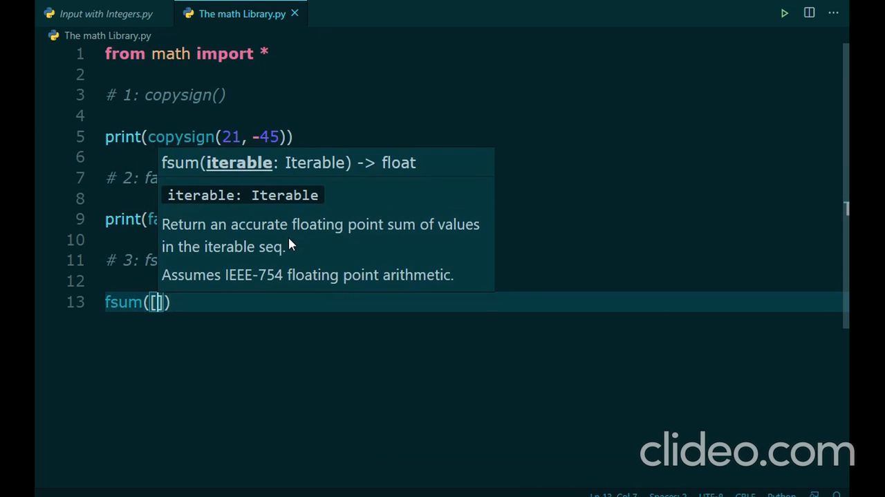
{"action": "type", "text": "0.1,"}
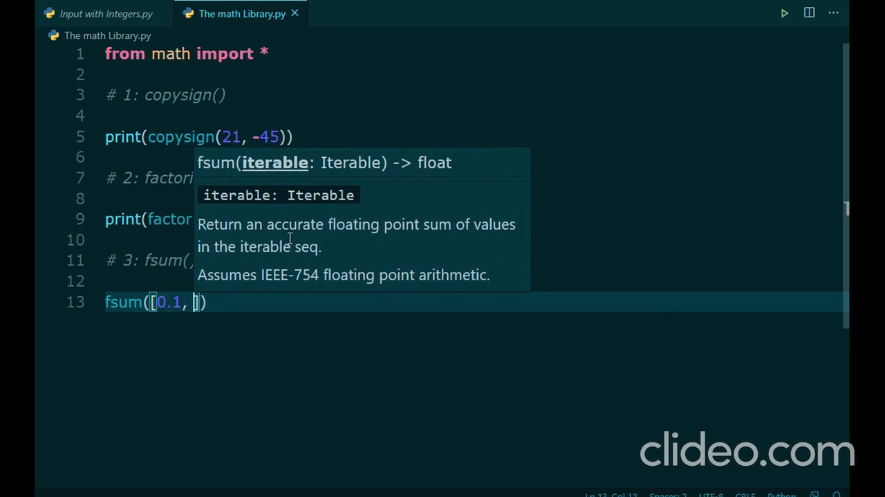
{"action": "type", "text": "0.2,"}
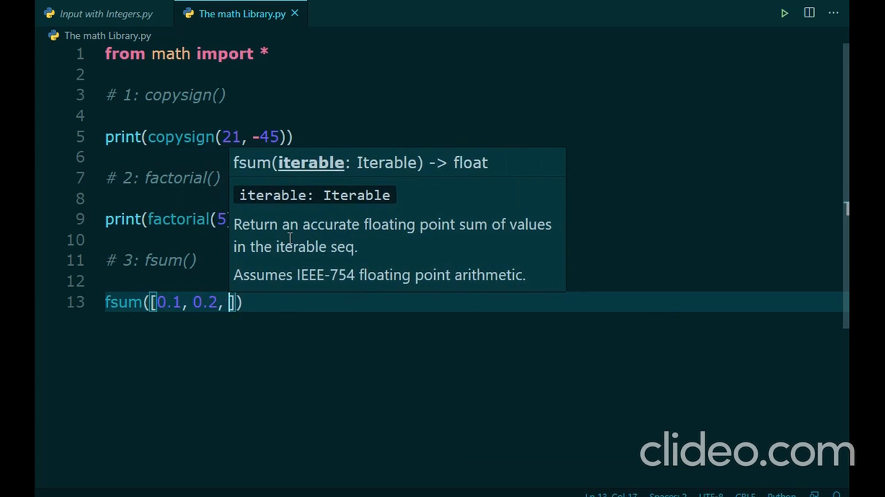
{"action": "type", "text": "0.4,"}
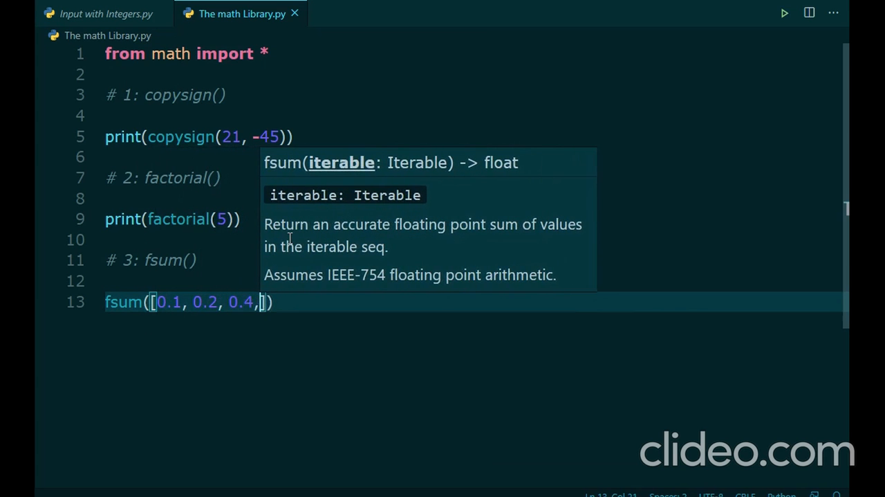
{"action": "type", "text": "0.5]"}
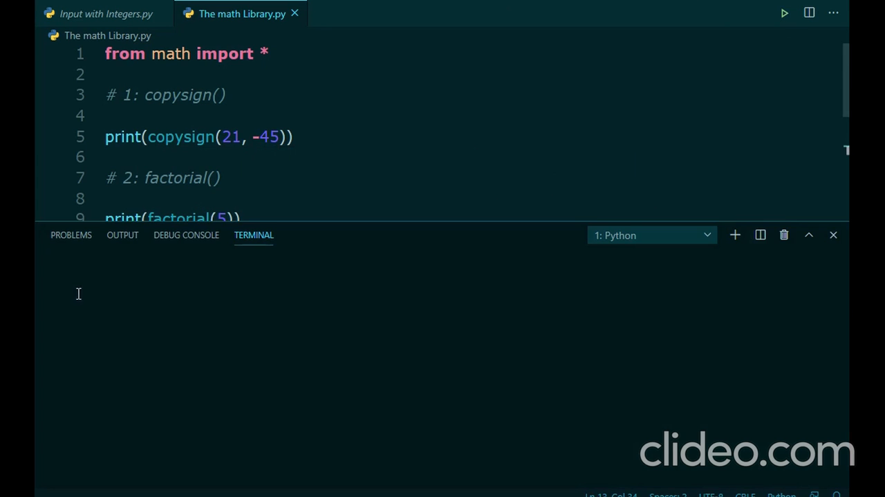
Step: Close the terminal panel below the editor
{"action": "left_click", "coordinate": [784, 13]}
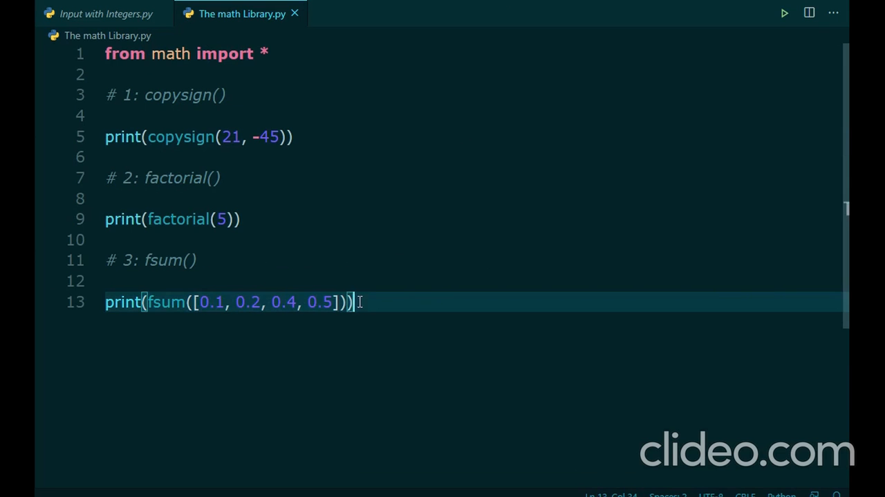
Step: Add a '# 4: pi' comment and start the math_pi = pi() line below it
{"action": "key", "text": "enter"}
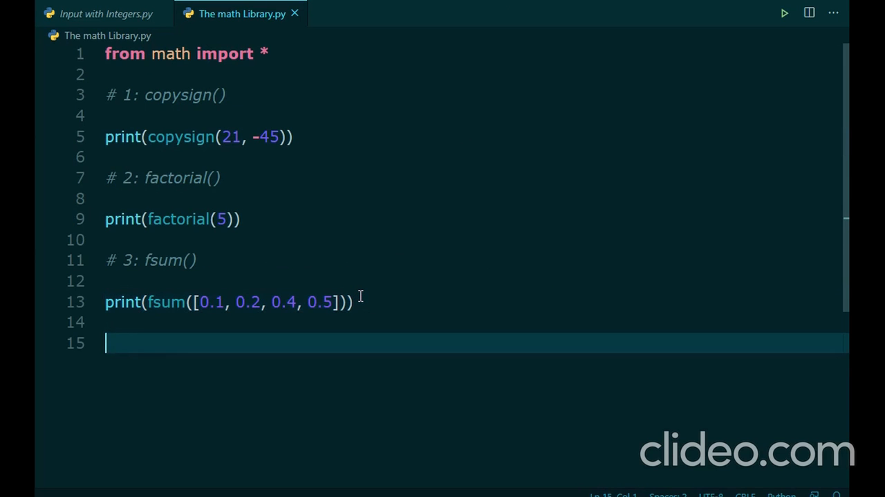
{"action": "type", "text": "#"}
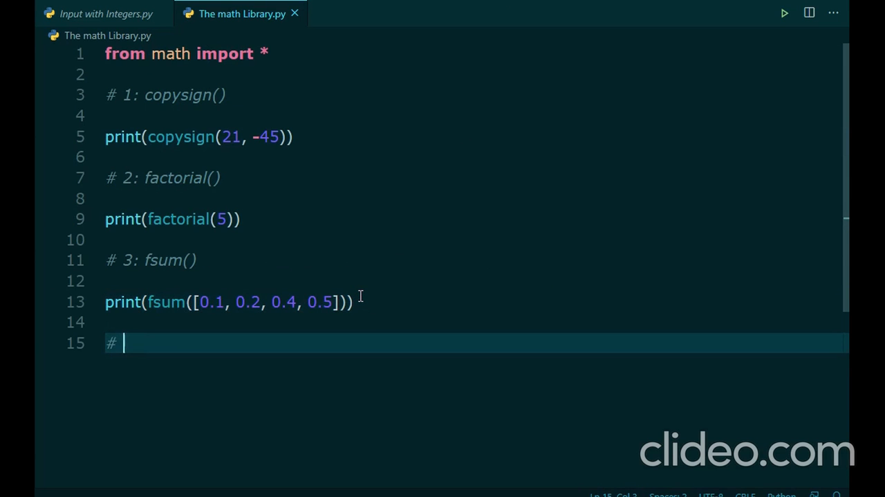
{"action": "type", "text": "pi"}
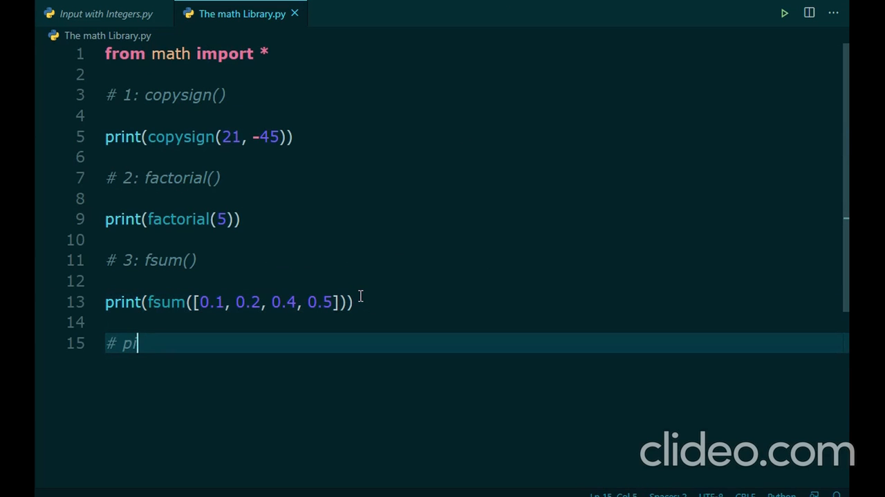
{"action": "type", "text": "4:"}
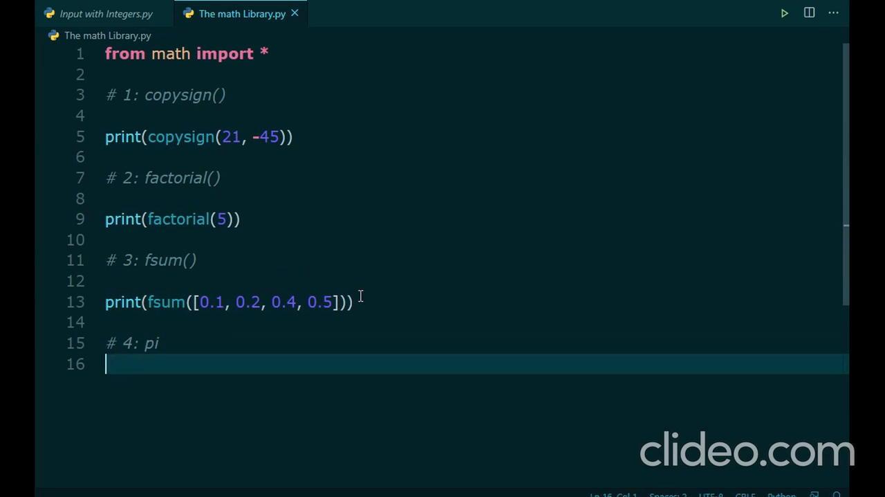
{"action": "key", "text": "Return"}
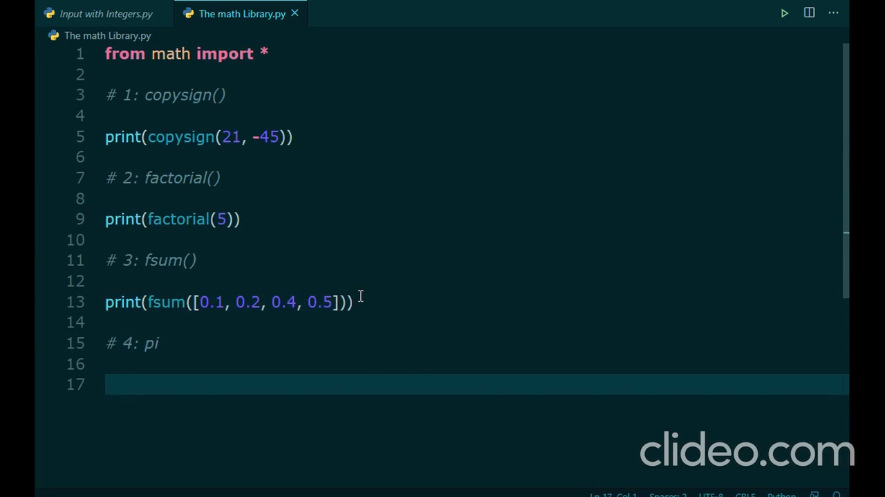
{"action": "type", "text": "pi"}
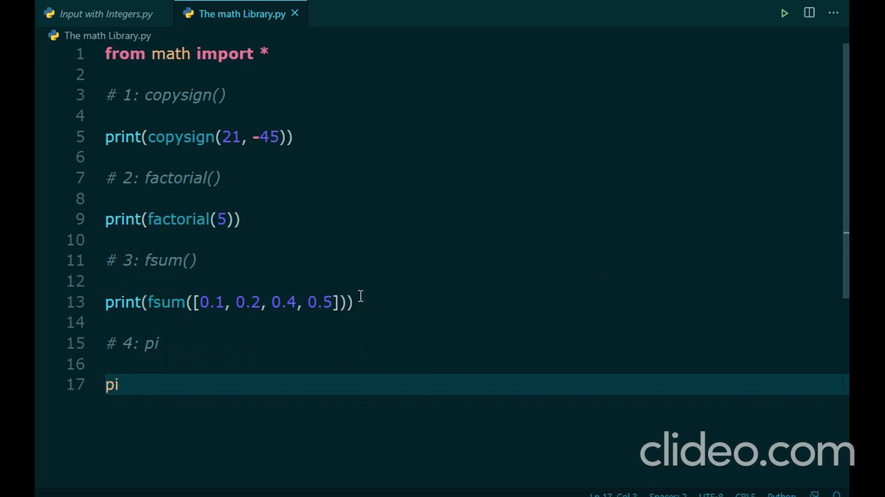
{"action": "type", "text": "()"}
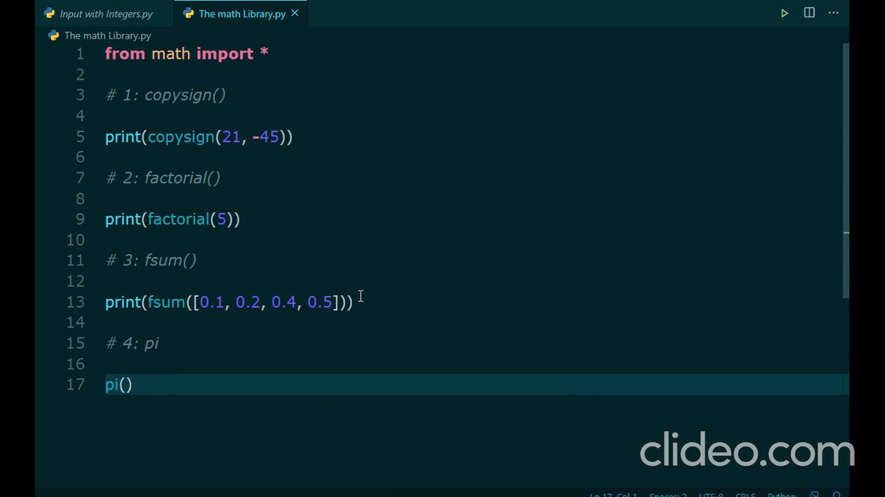
{"action": "type", "text": "math_pi"}
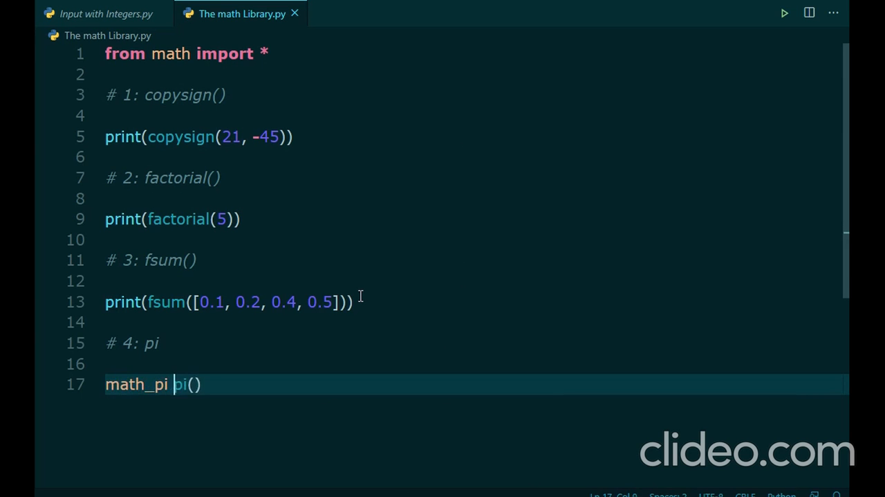
{"action": "type", "text": "="}
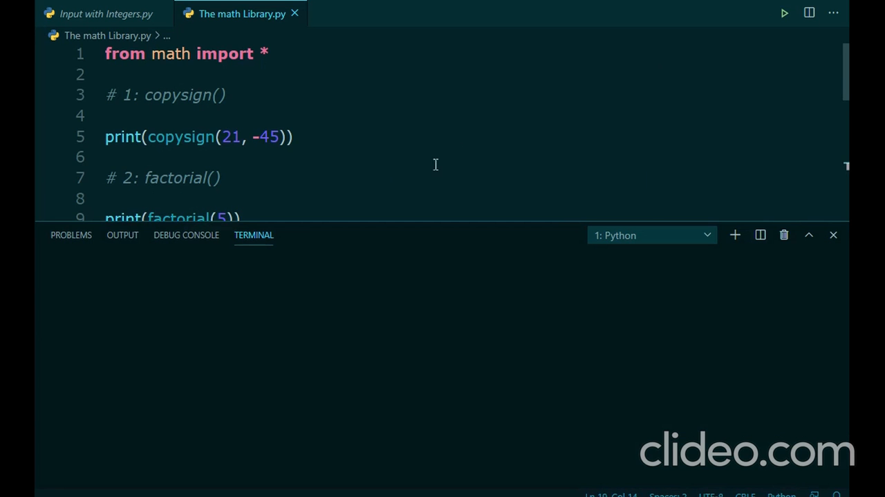
Step: Run the script, printing -21.0, 120, 1.2 and a TypeError on pi()
{"action": "scroll", "scroll_direction": "down", "scroll_amount": 3}
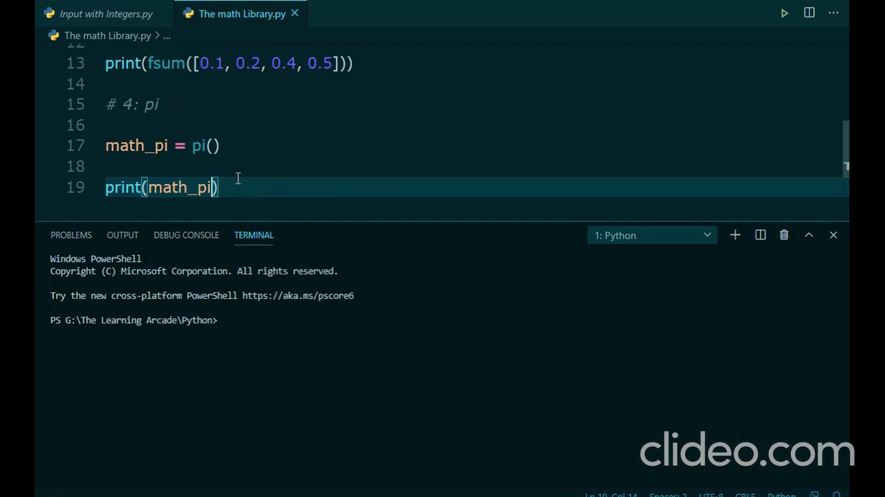
{"action": "left_click", "coordinate": [784, 13]}
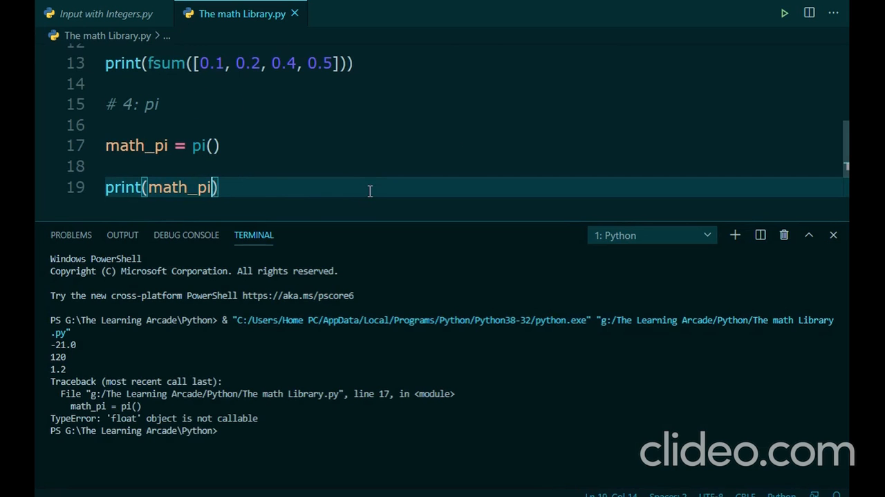
{"action": "mouse_move", "coordinate": [207, 151]}
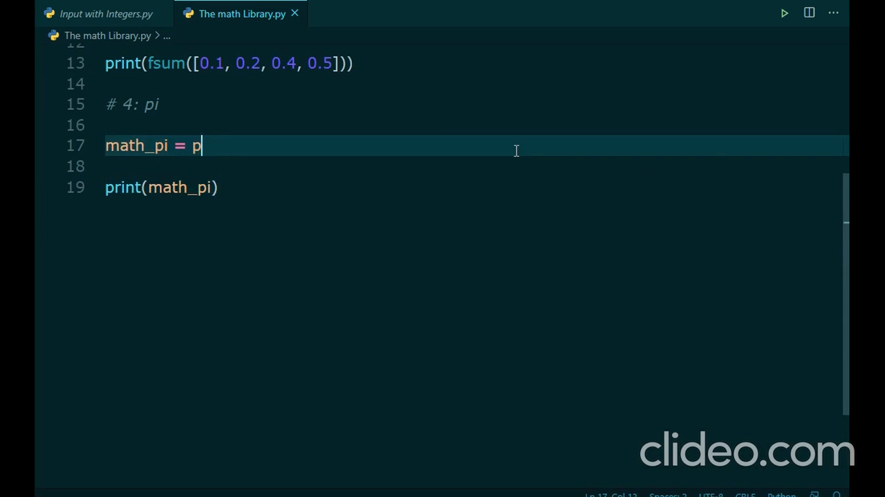
Step: Change line 17 to 'math_pi = pi' and rerun the script
{"action": "type", "text": "i"}
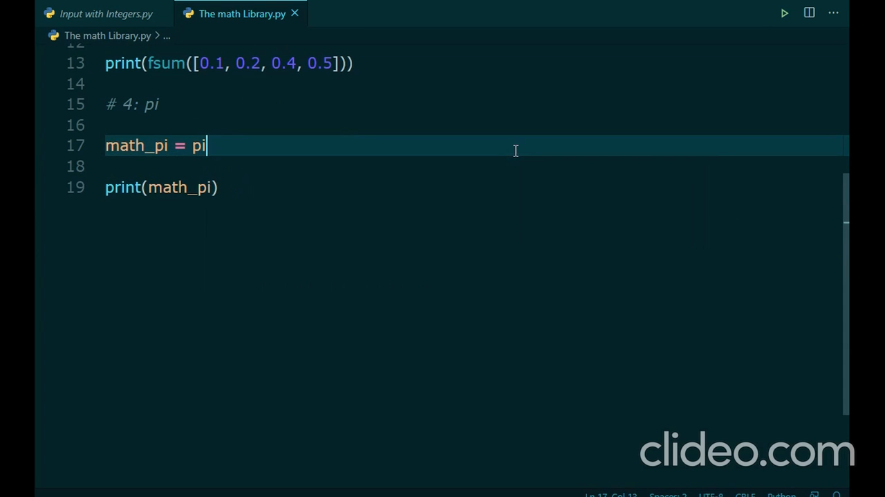
{"action": "mouse_move", "coordinate": [212, 145]}
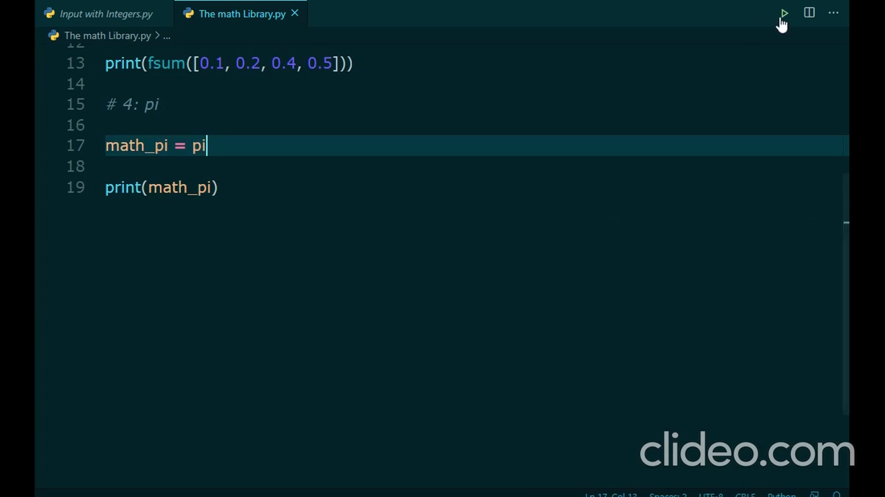
{"action": "left_click", "coordinate": [783, 13]}
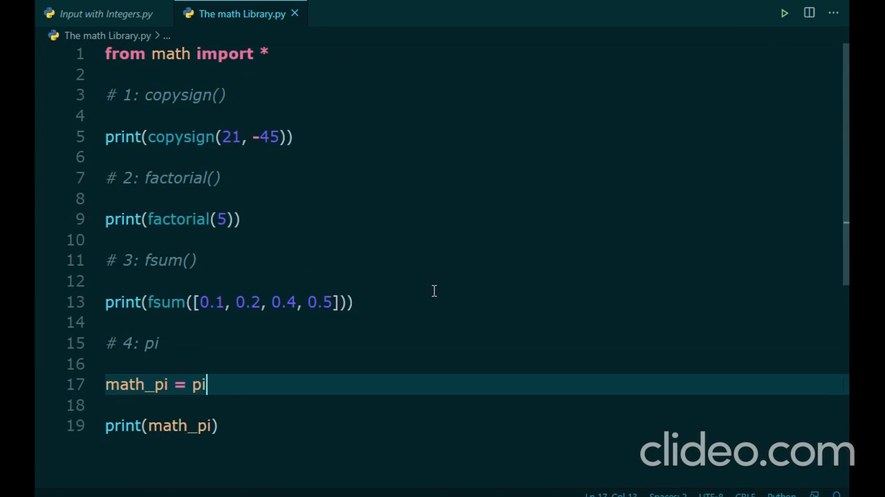
{"action": "mouse_move", "coordinate": [141, 413]}
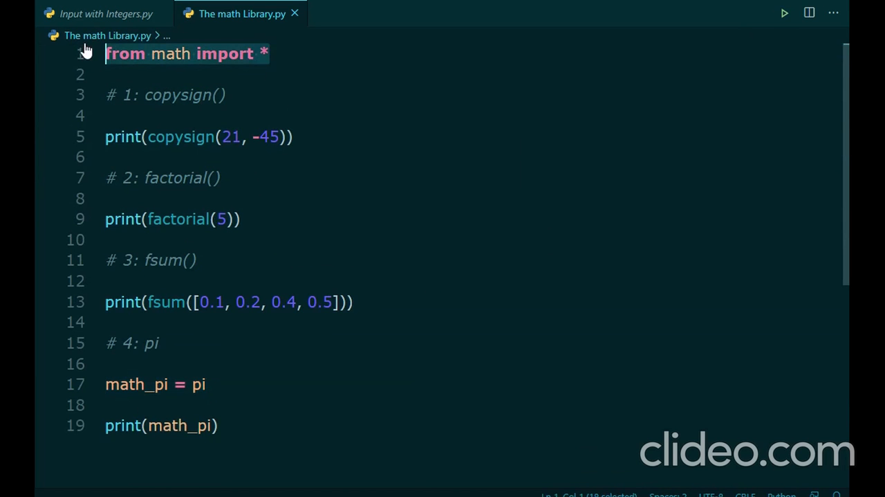
{"action": "left_click", "coordinate": [368, 54]}
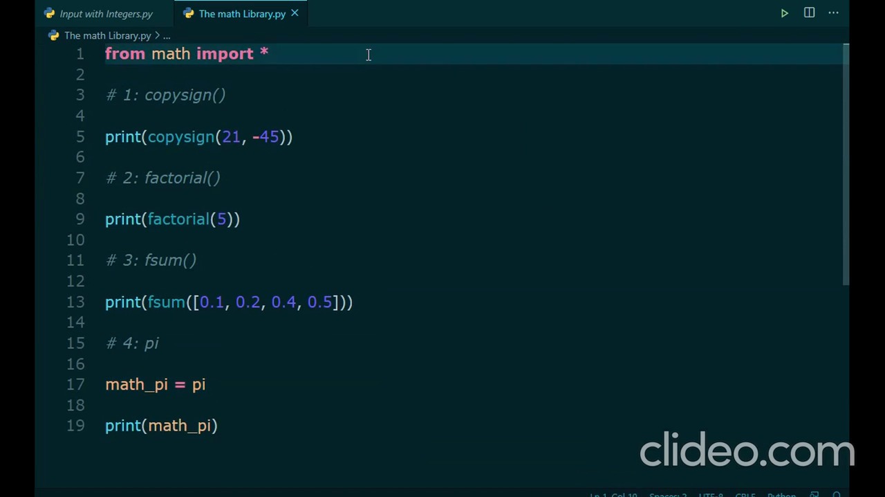
{"action": "type", "text": "import"}
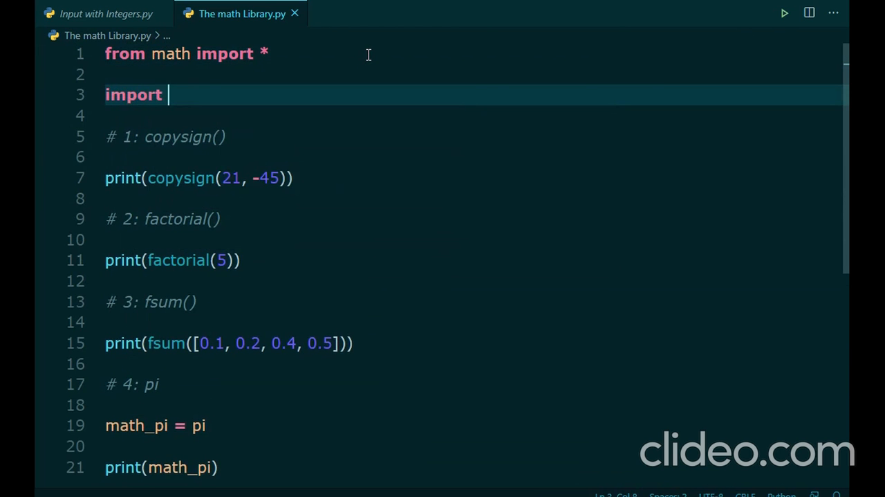
{"action": "type", "text": "math"}
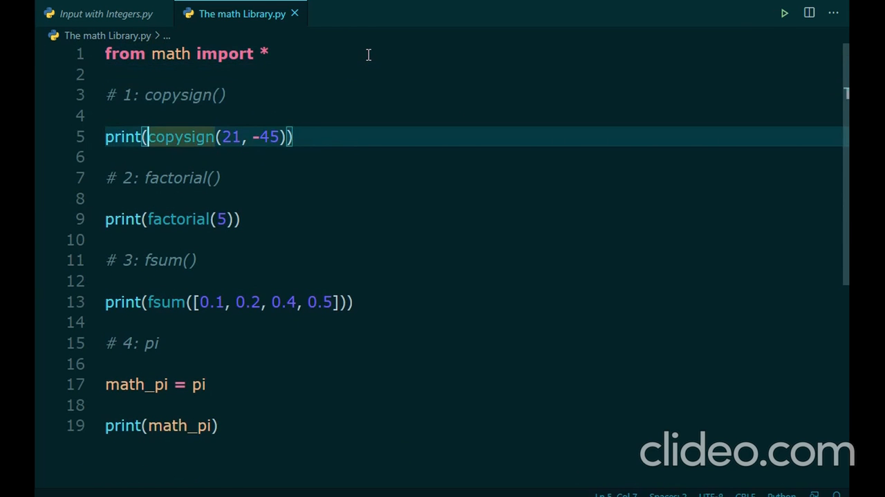
{"action": "type", "text": "math."}
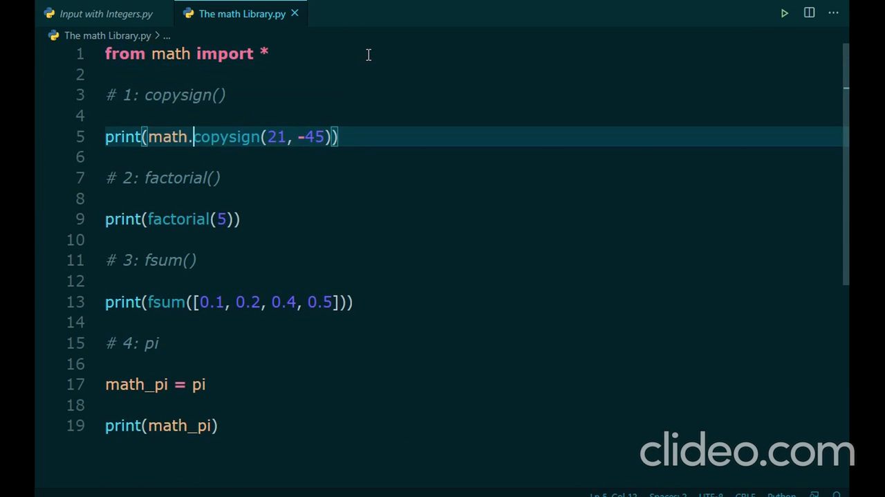
{"action": "key", "text": "Backspace"}
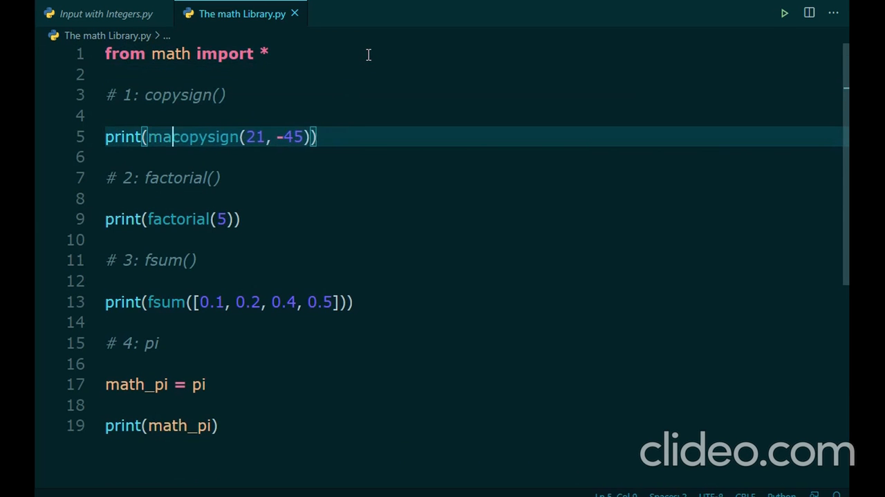
{"action": "key", "text": "Backspace"}
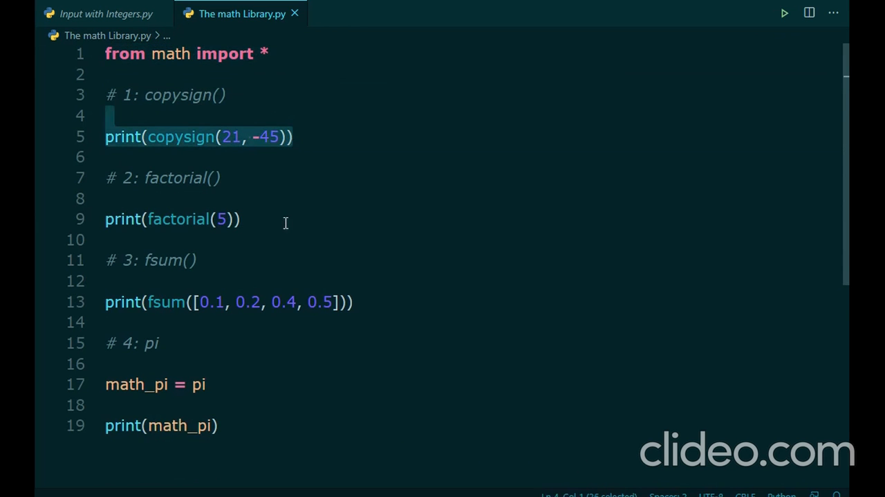
{"action": "left_click", "coordinate": [354, 302]}
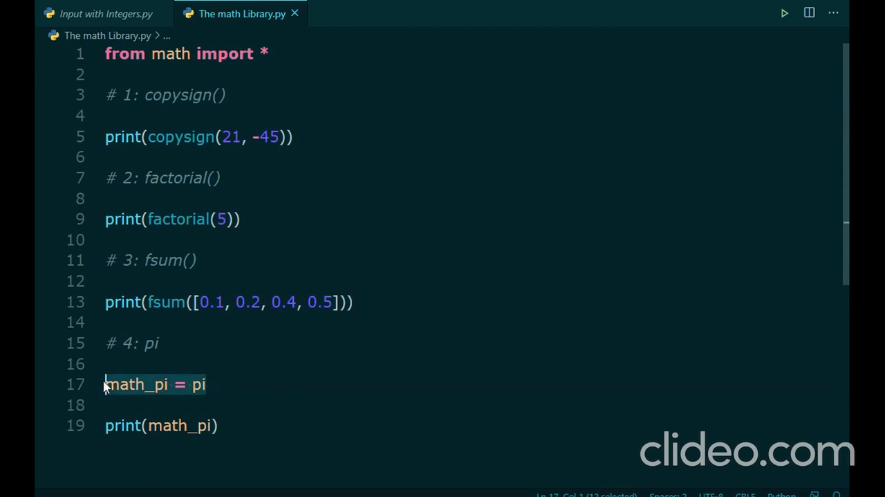
{"action": "left_click", "coordinate": [214, 383]}
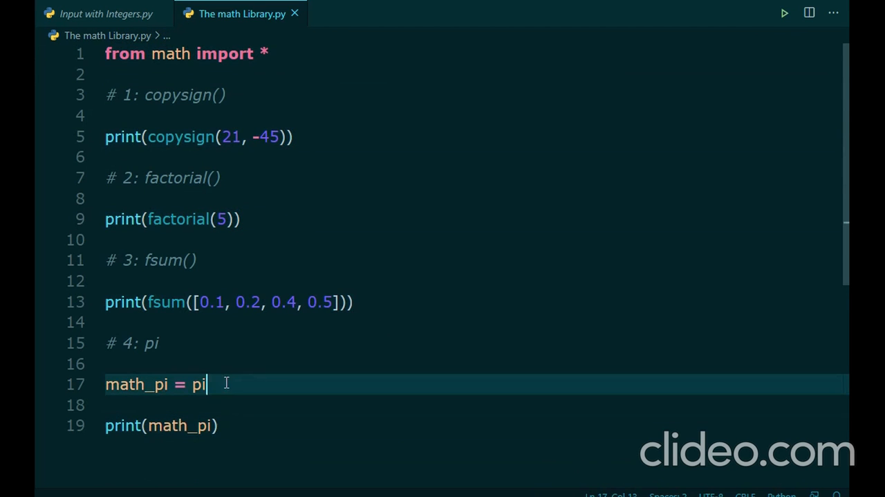
{"action": "mouse_move", "coordinate": [784, 105]}
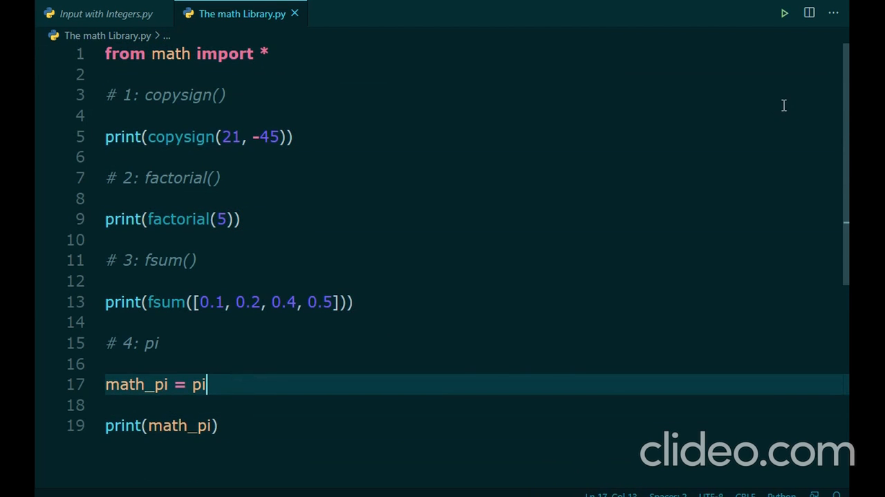